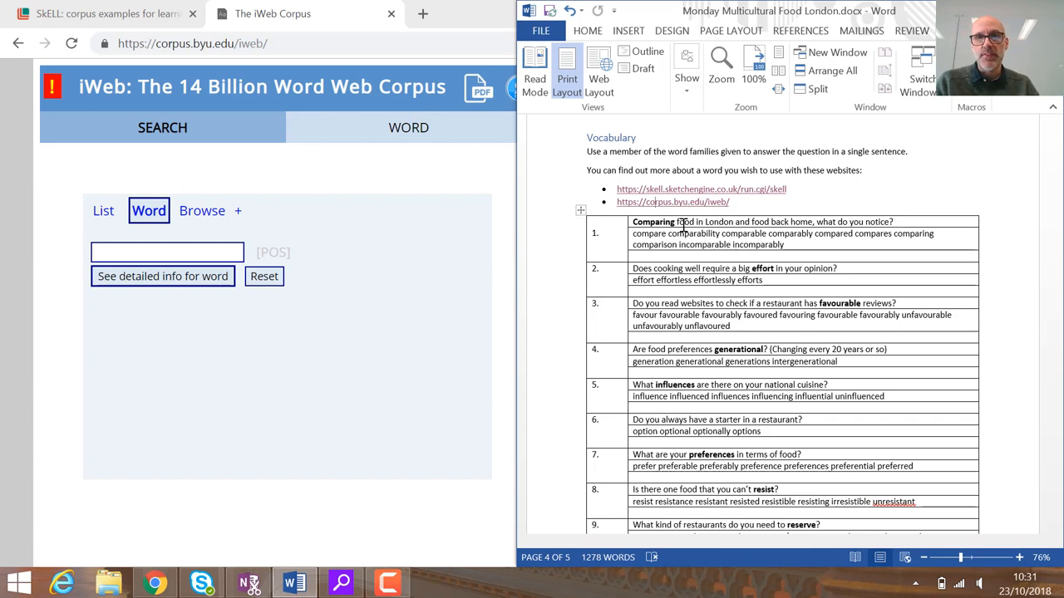
- Select 'comparison' in question 1's word family and place the insertion point in the answer row
double_click(656, 245)
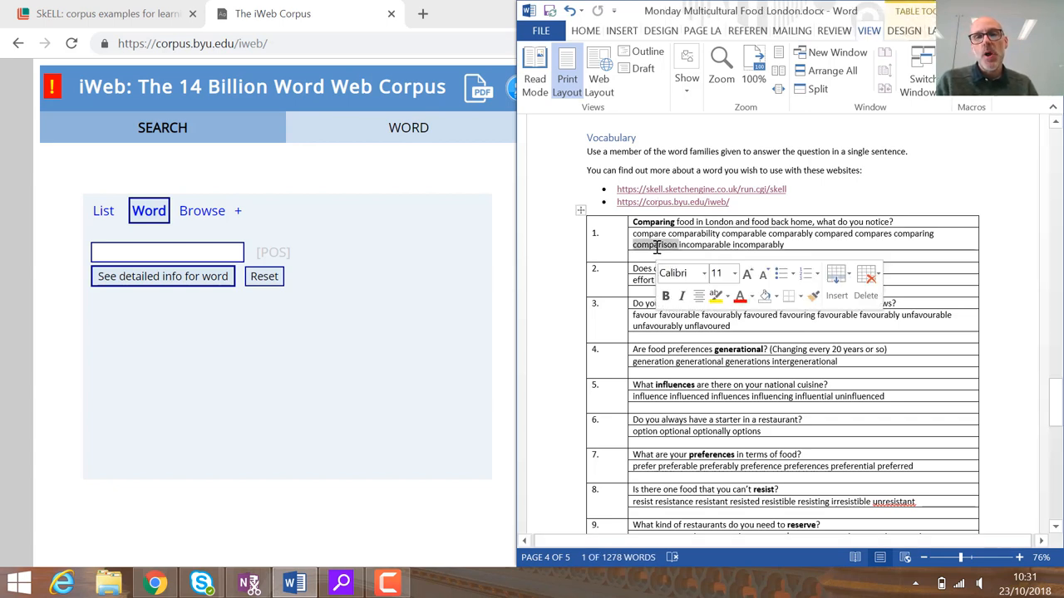
mouse_move(641, 251)
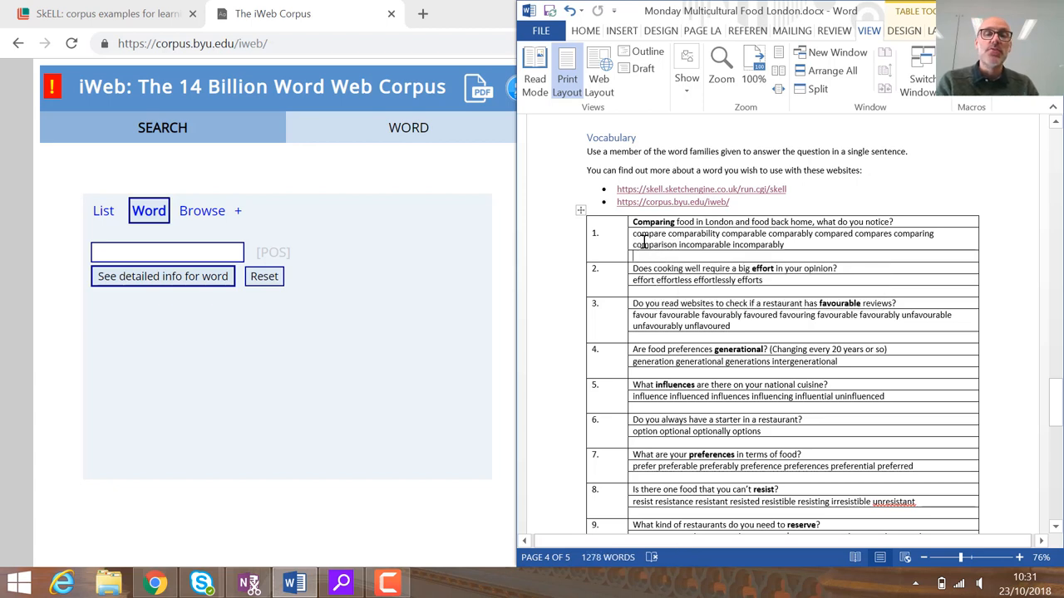
double_click(654, 245)
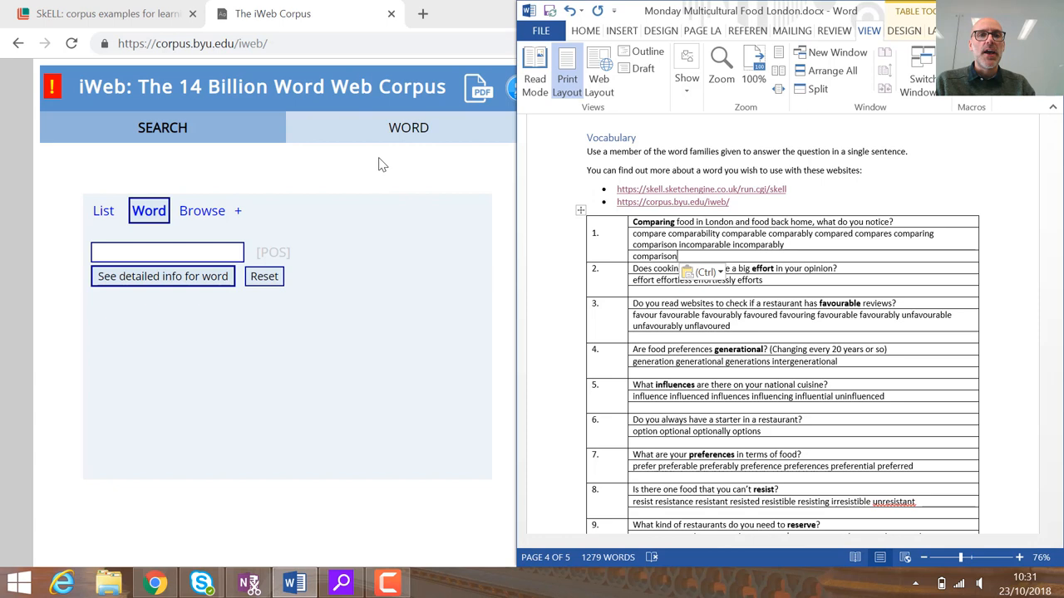
mouse_move(389, 166)
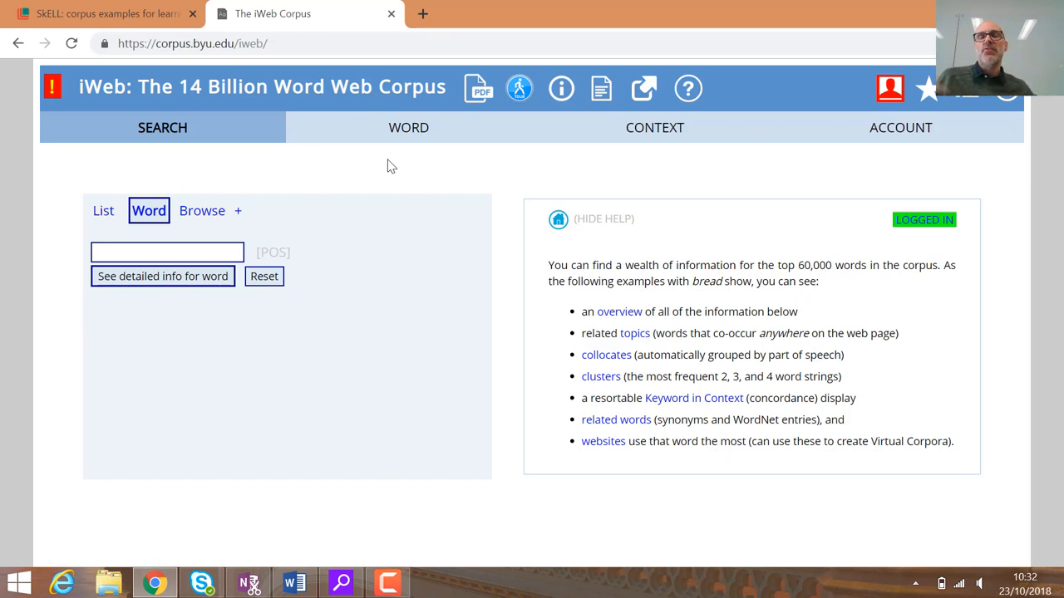
mouse_move(155, 186)
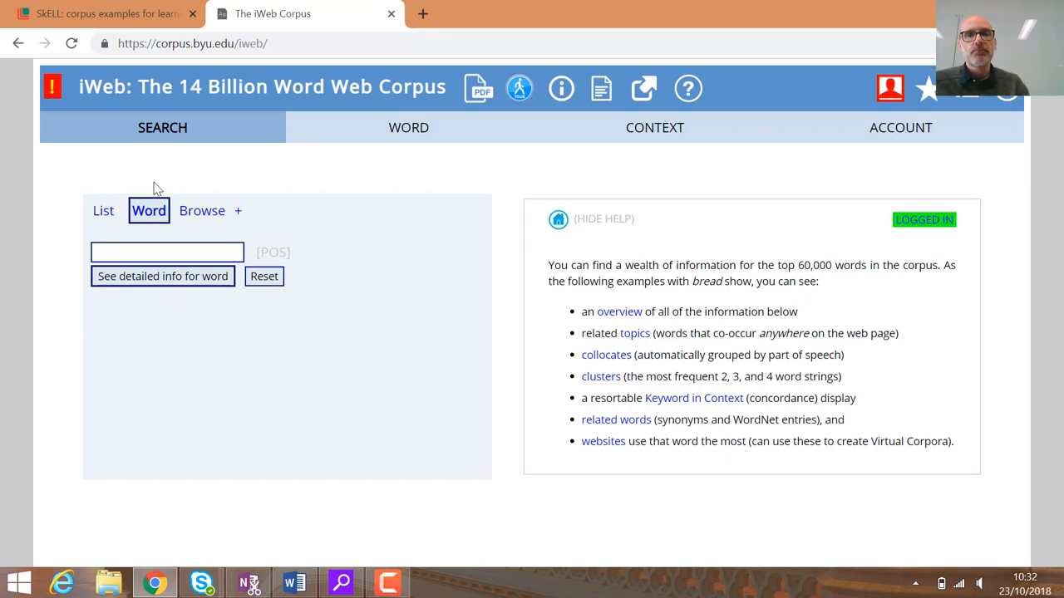
- Toggle between List and Word search modes, ending on single-word lookup for 'comparison'
left_click(103, 210)
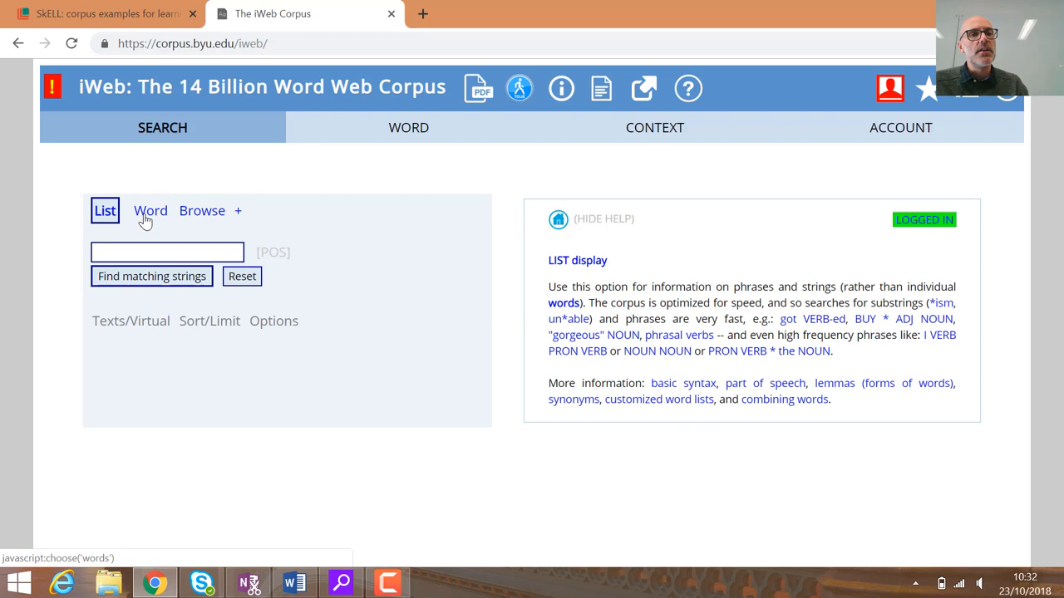
left_click(149, 210)
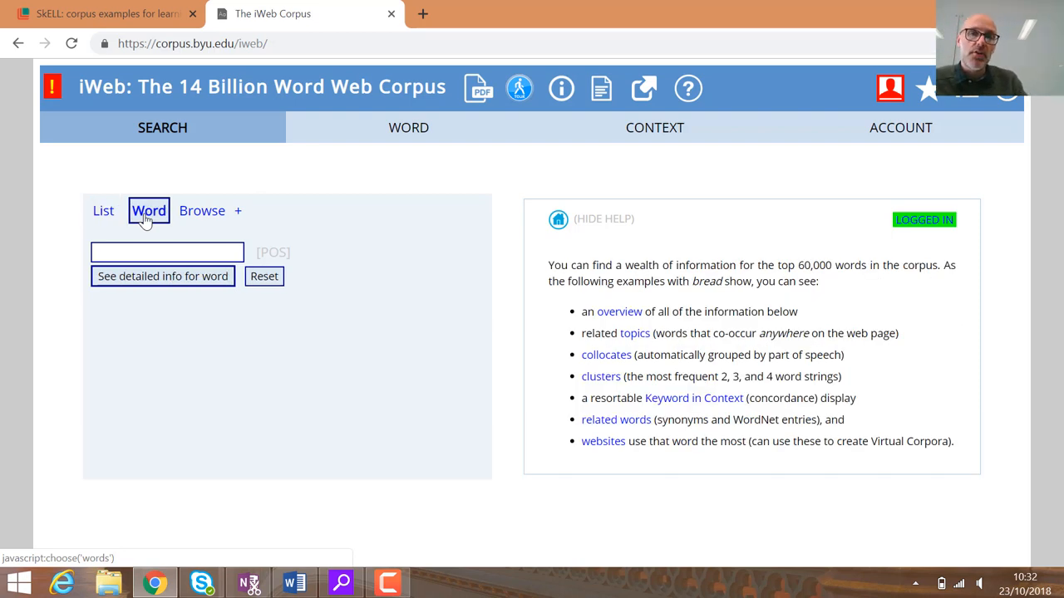
left_click(103, 211)
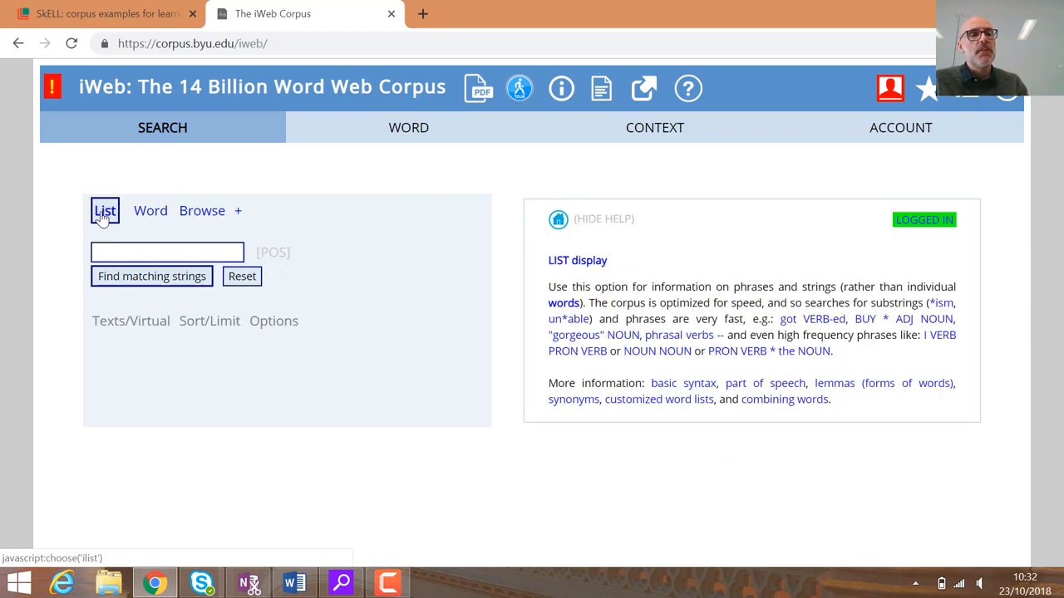
left_click(149, 210)
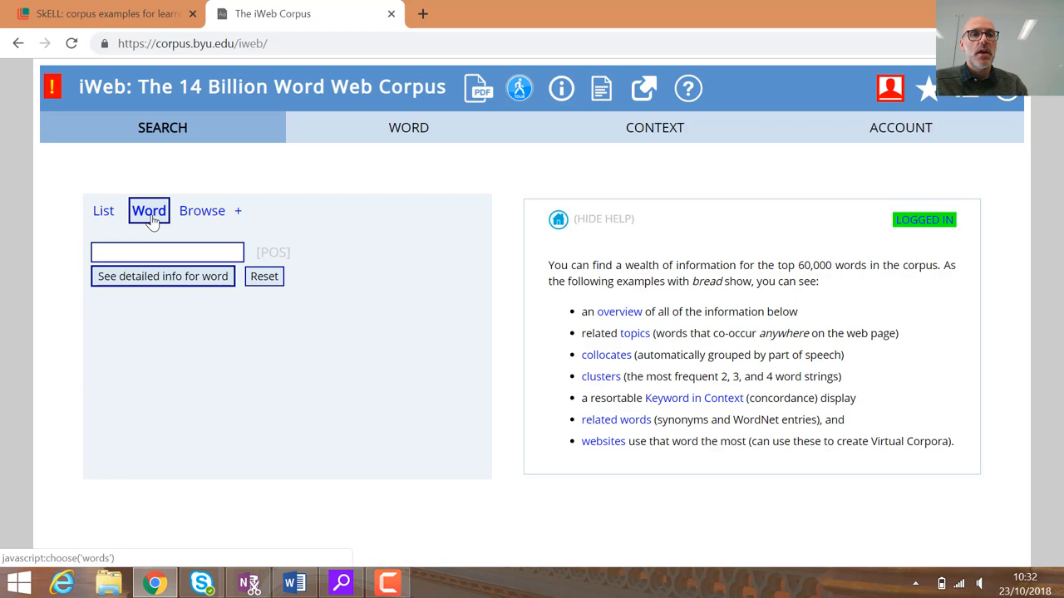
left_click(293, 583)
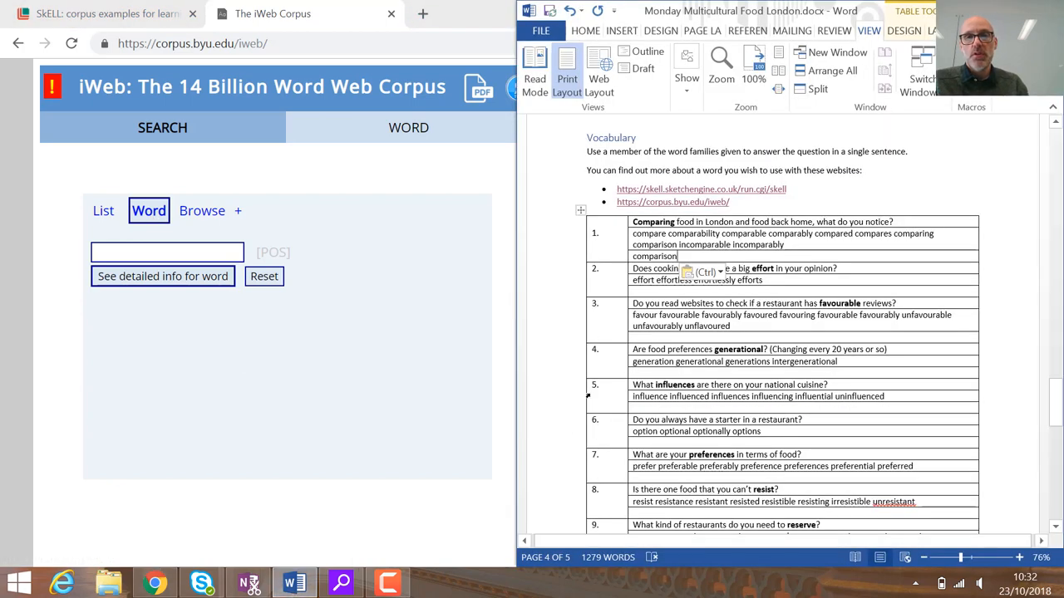
mouse_move(123, 313)
type("comparison")
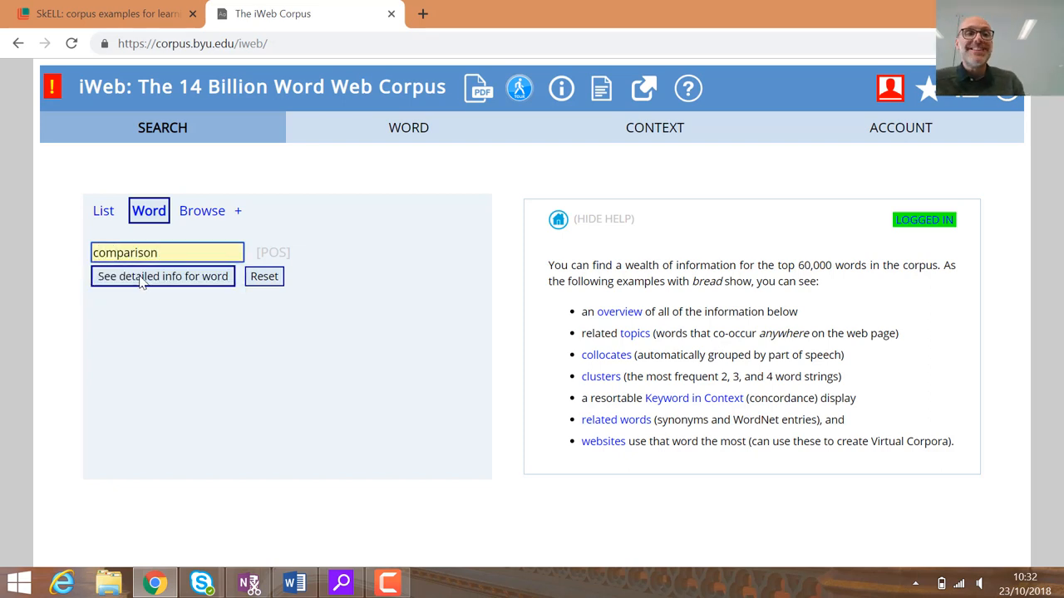
- Retrieve the detailed word profile for 'comparison' with its topics and collocates
left_click(163, 276)
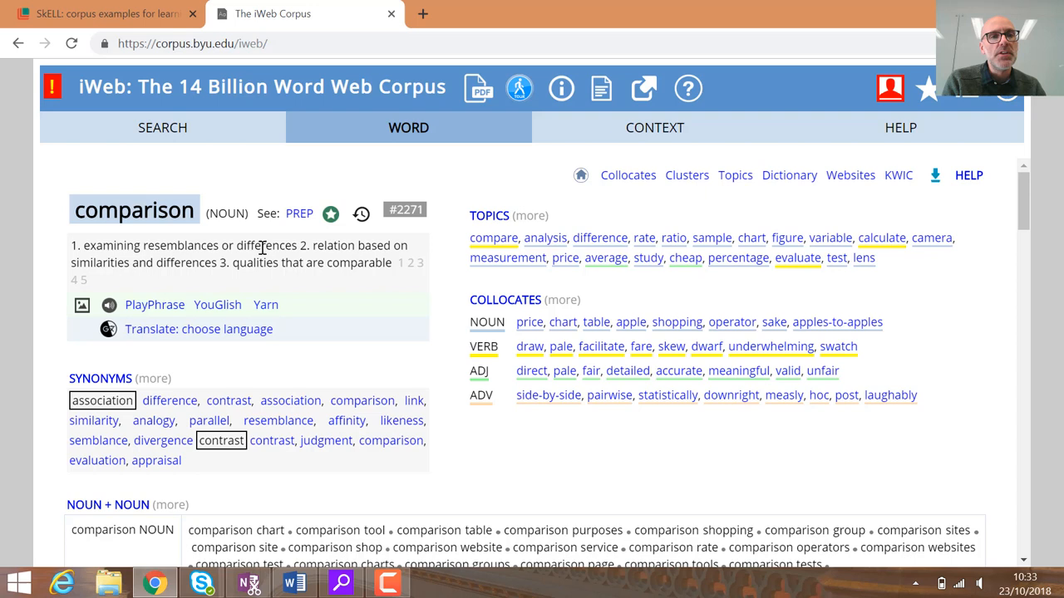
mouse_move(200, 266)
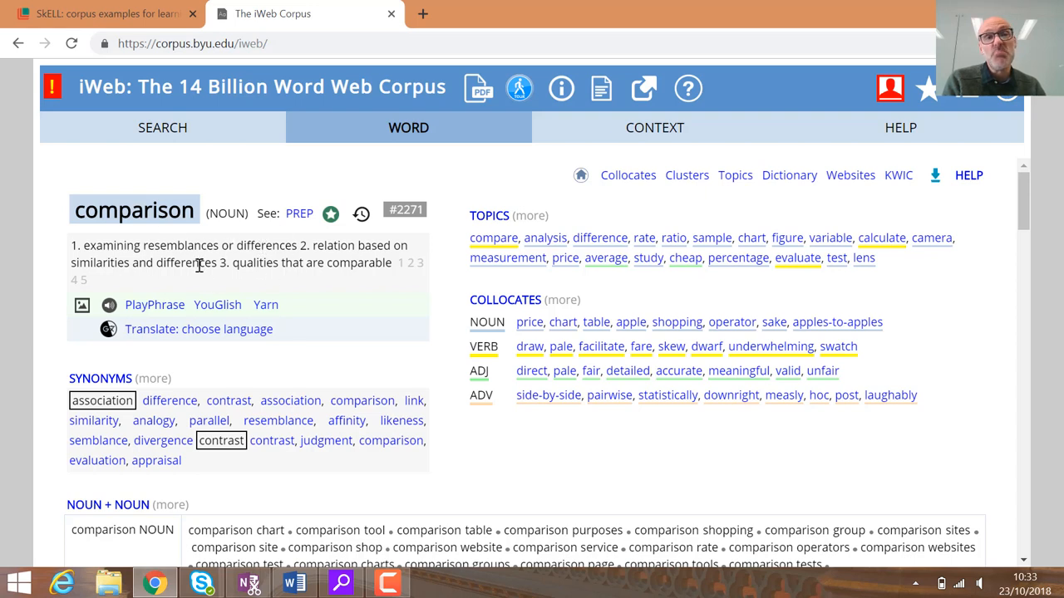
mouse_move(219, 279)
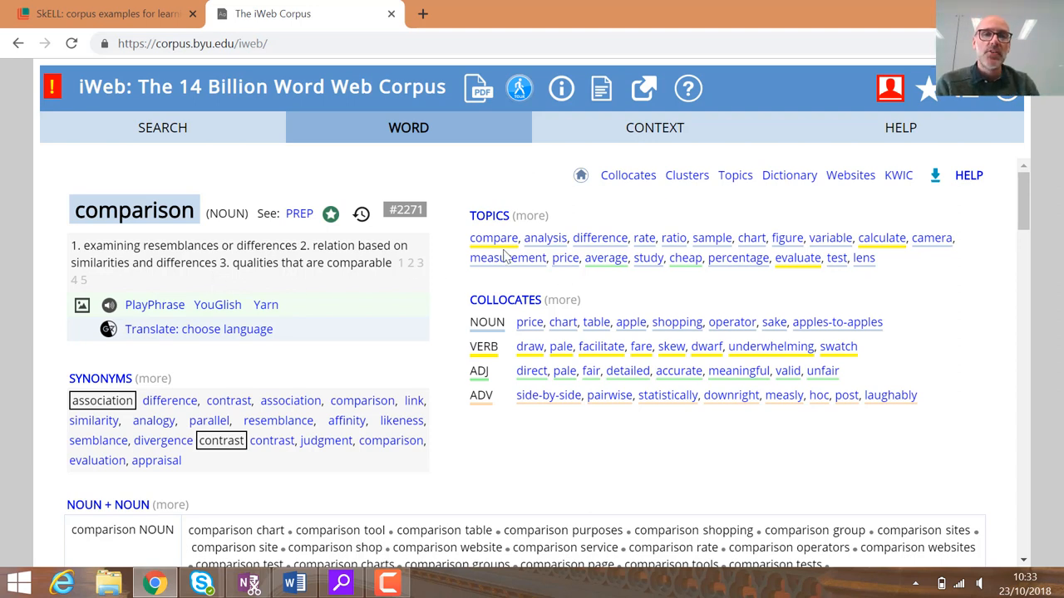
mouse_move(558, 401)
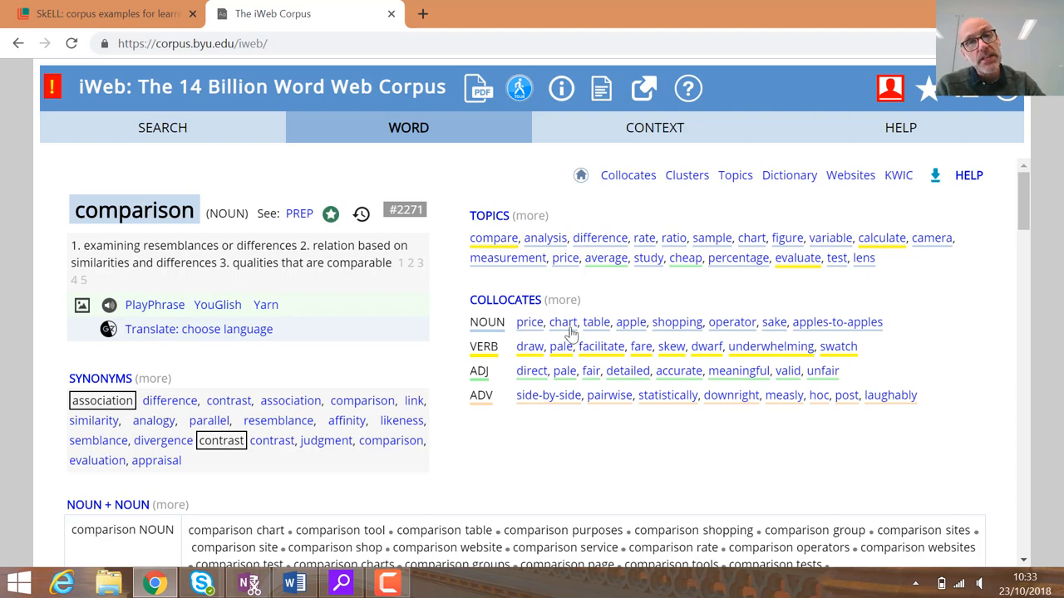
mouse_move(661, 404)
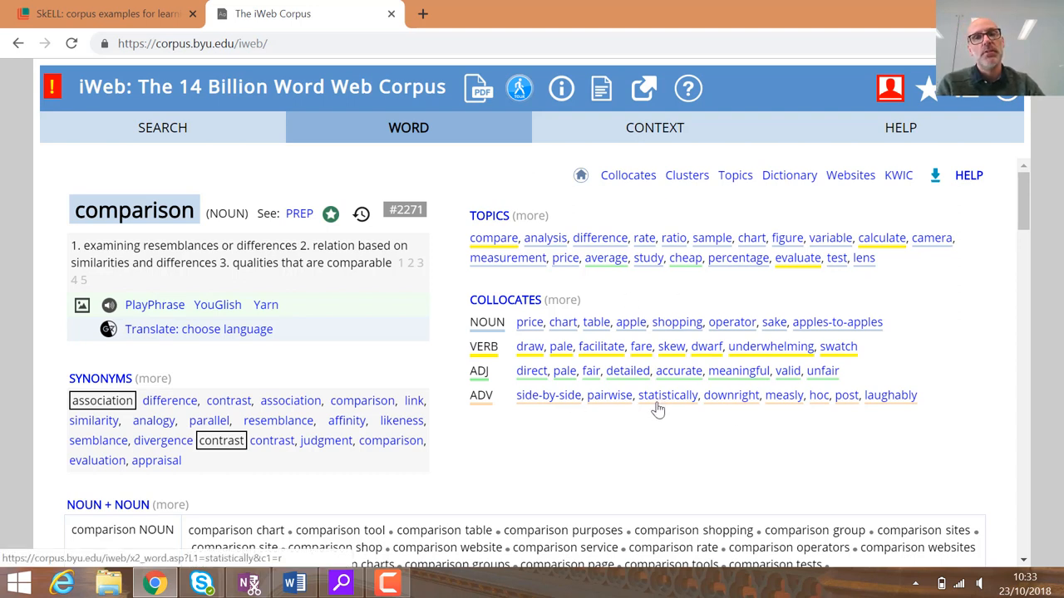
mouse_move(748, 216)
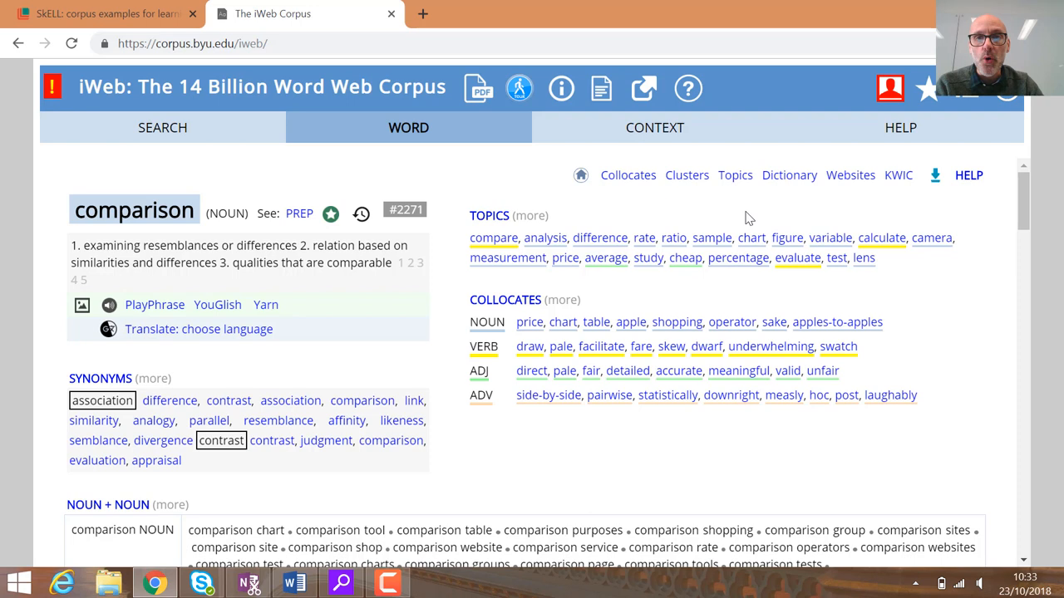
mouse_move(789, 267)
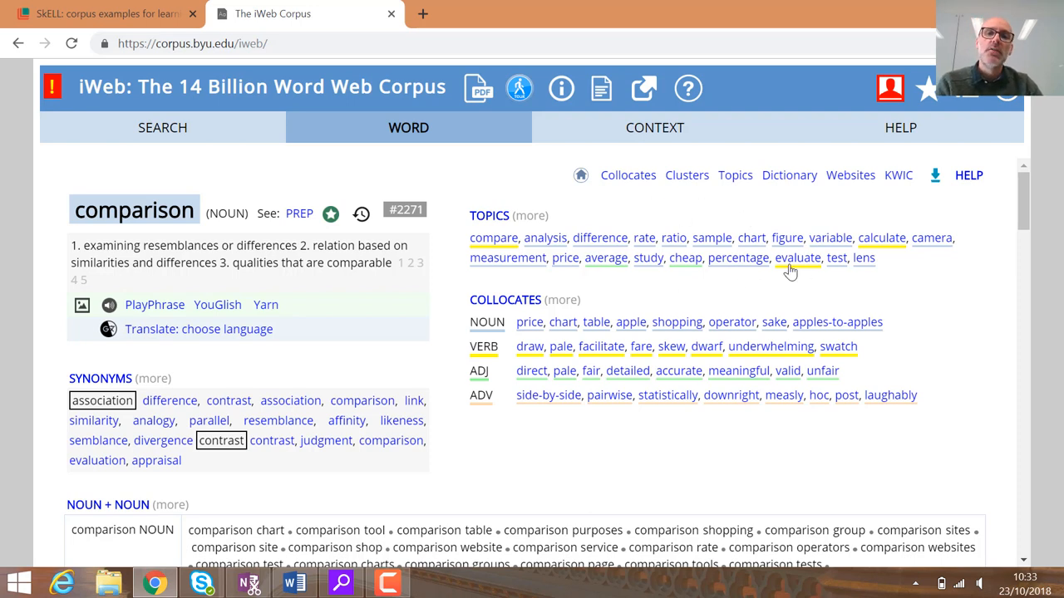
mouse_move(553, 248)
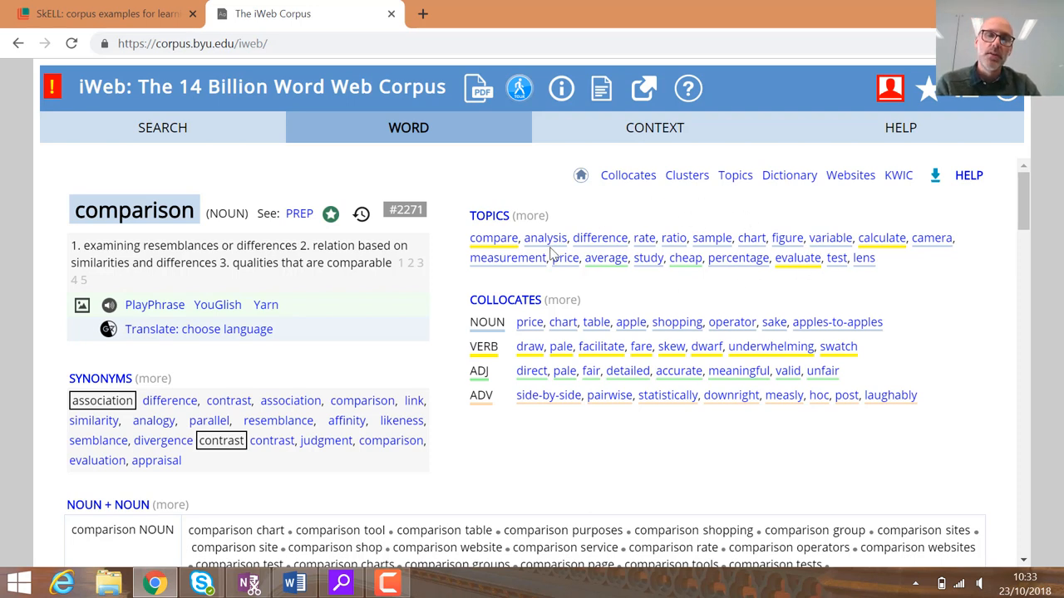
mouse_move(683, 259)
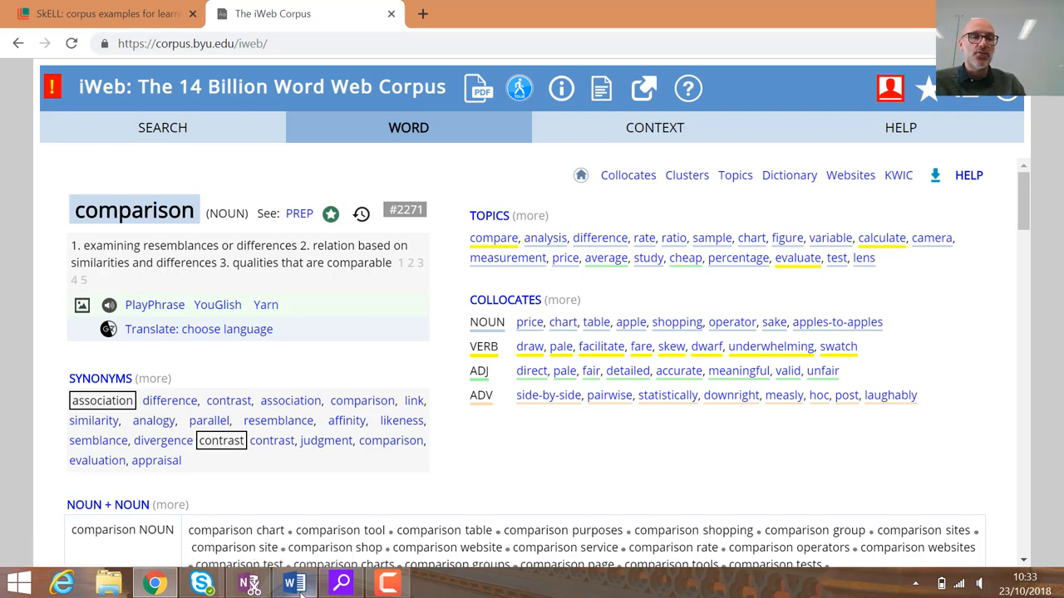
left_click(292, 583)
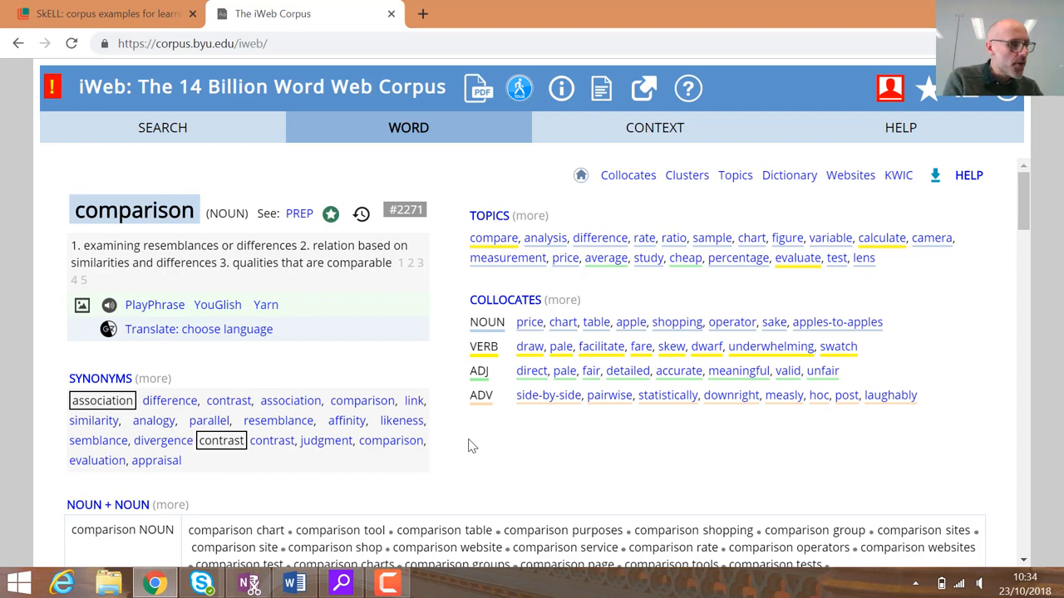
mouse_move(520, 361)
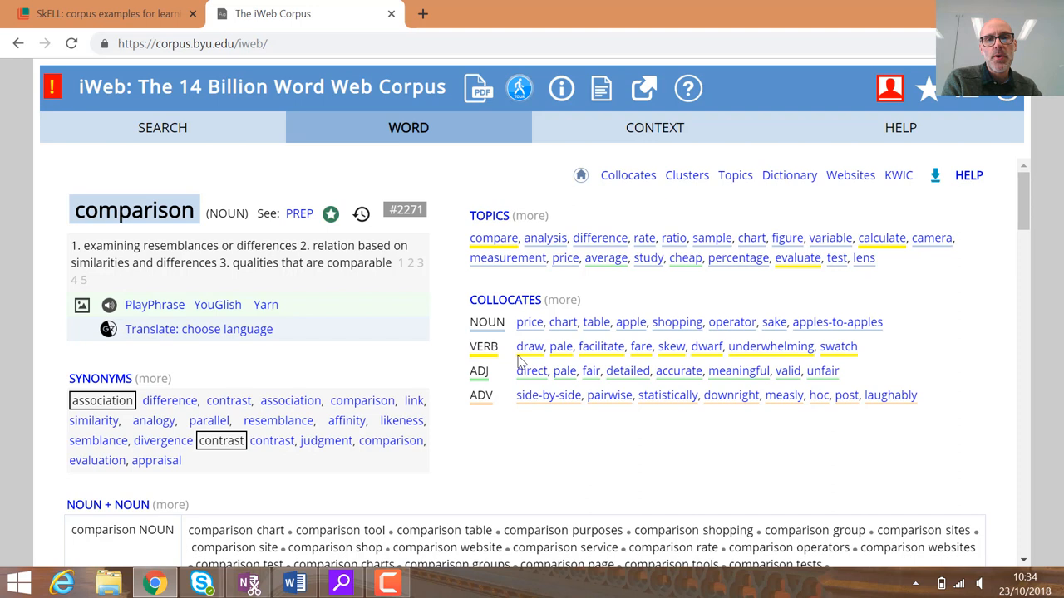
mouse_move(551, 329)
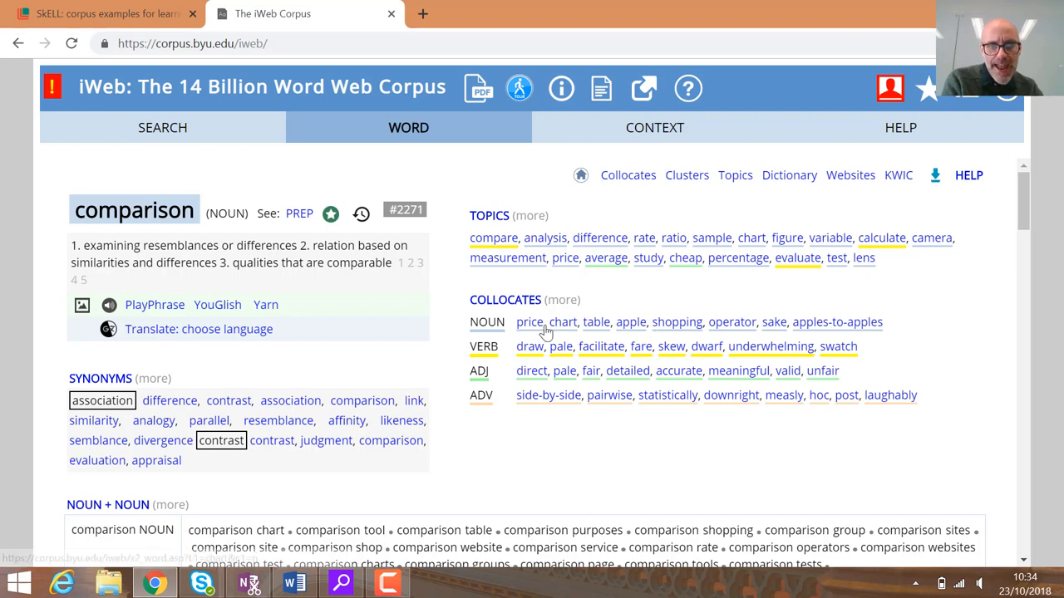
mouse_move(663, 331)
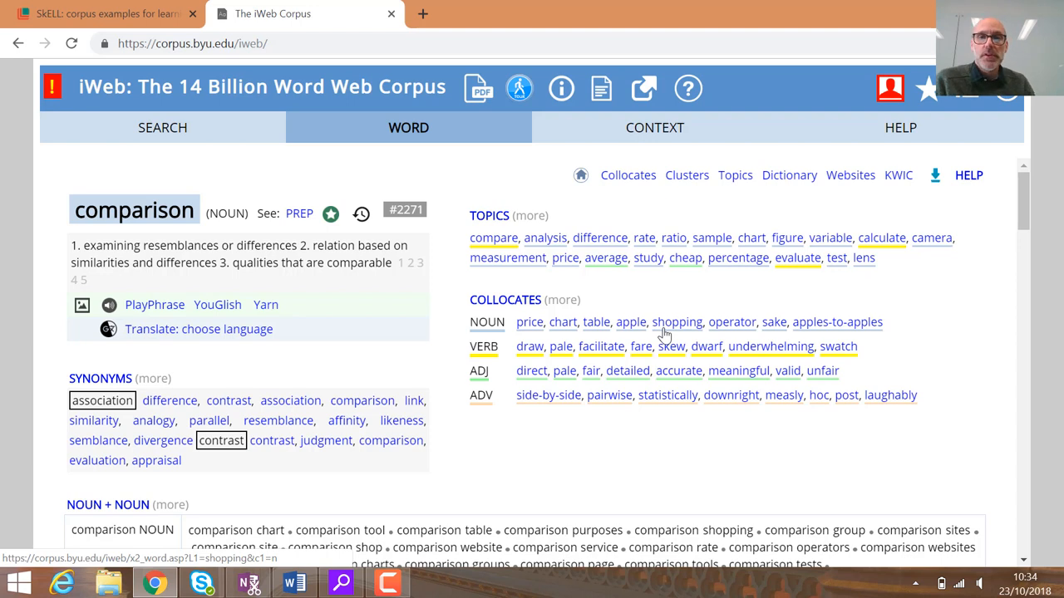
mouse_move(531, 340)
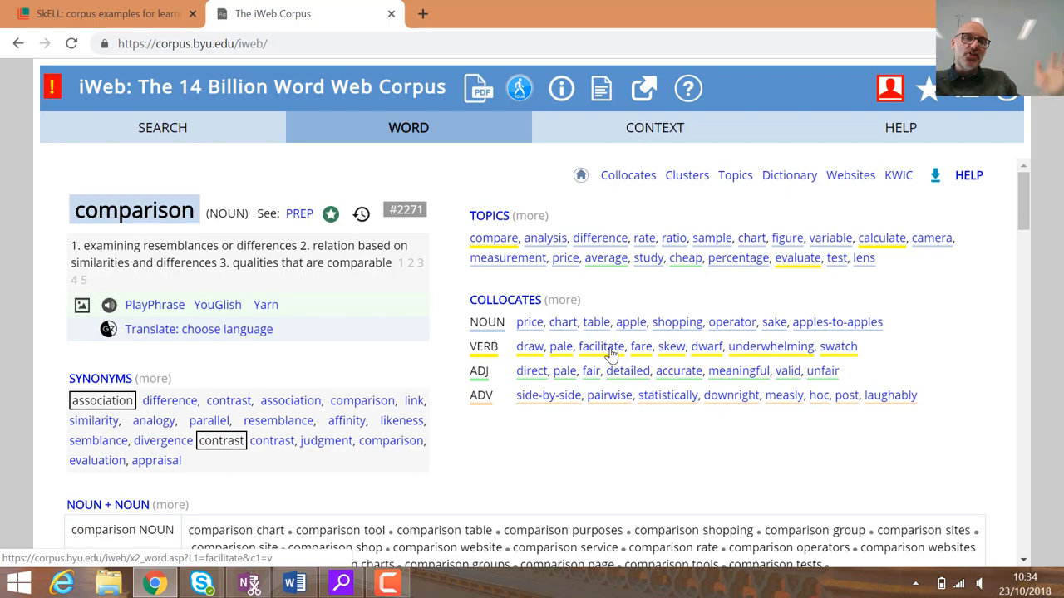
mouse_move(516, 482)
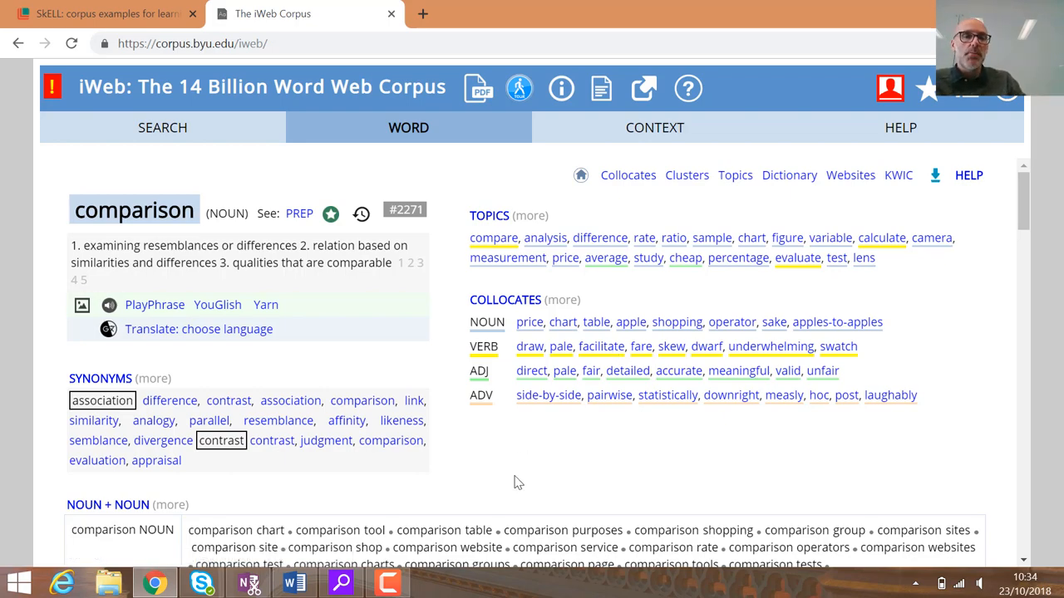
scroll("down", 3)
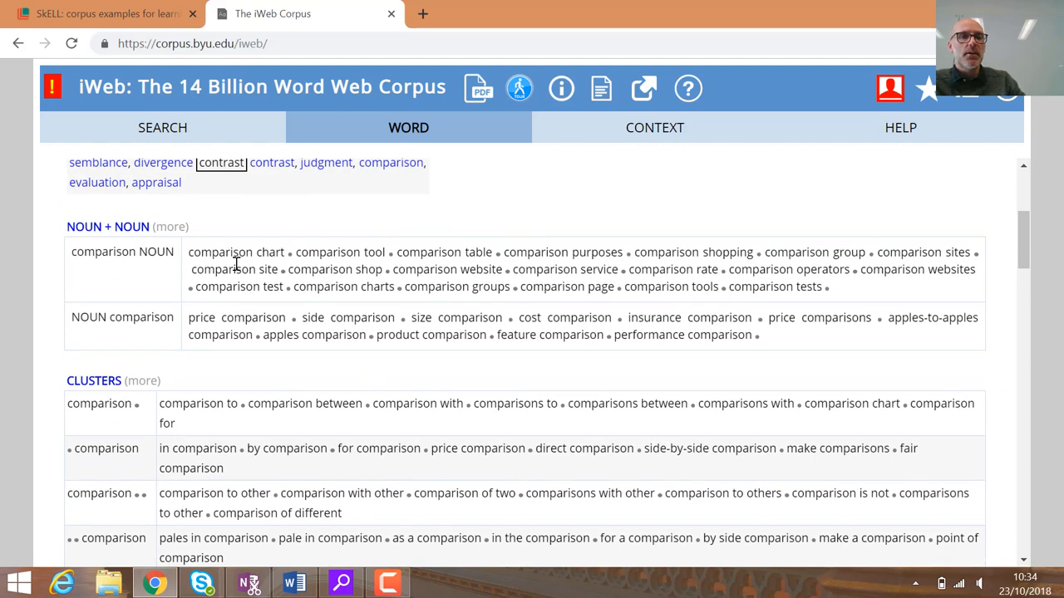
mouse_move(444, 254)
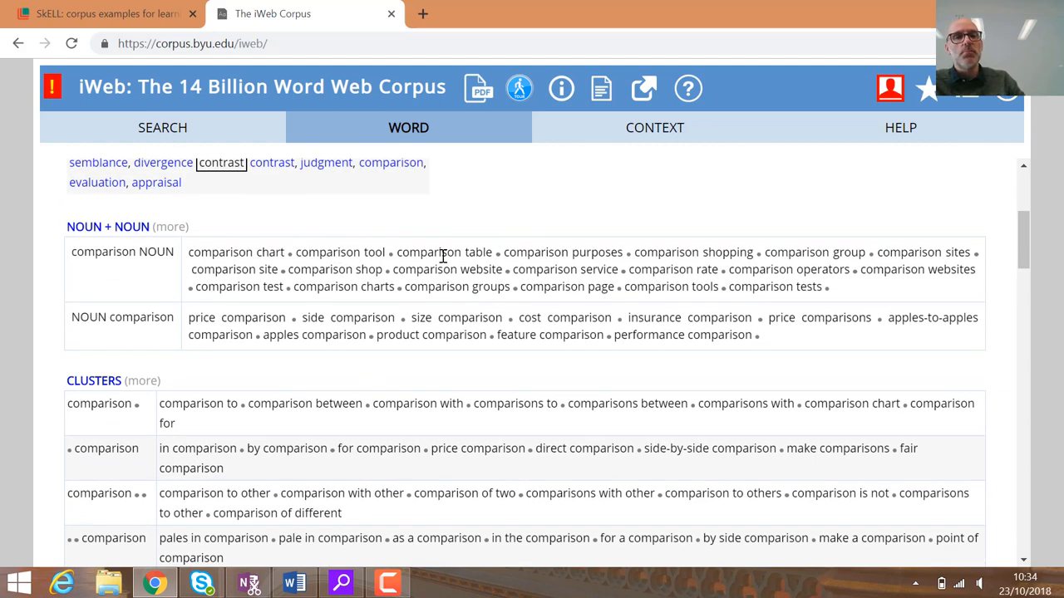
mouse_move(410, 317)
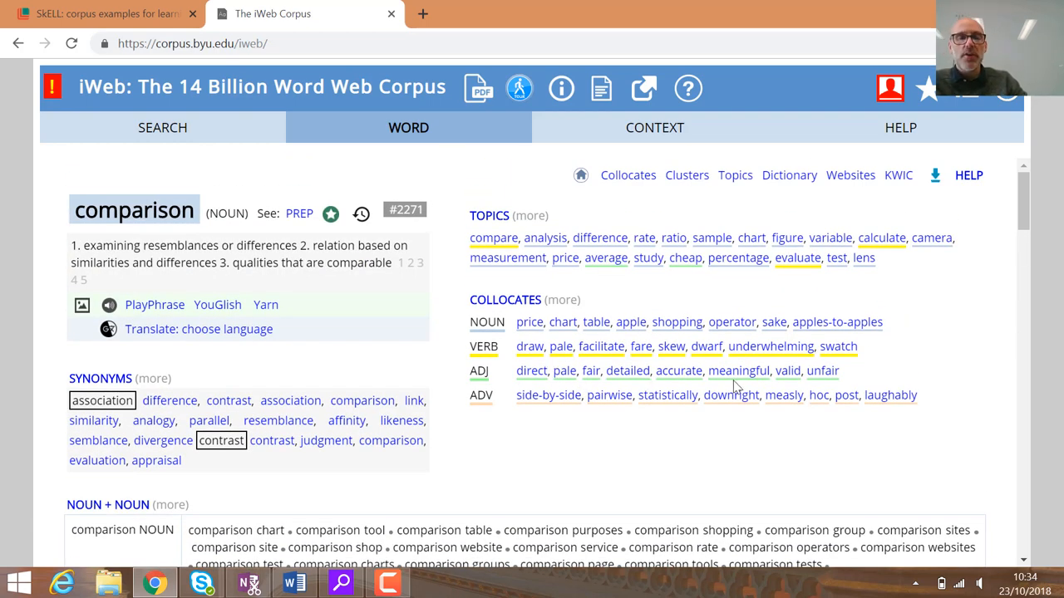
mouse_move(729, 385)
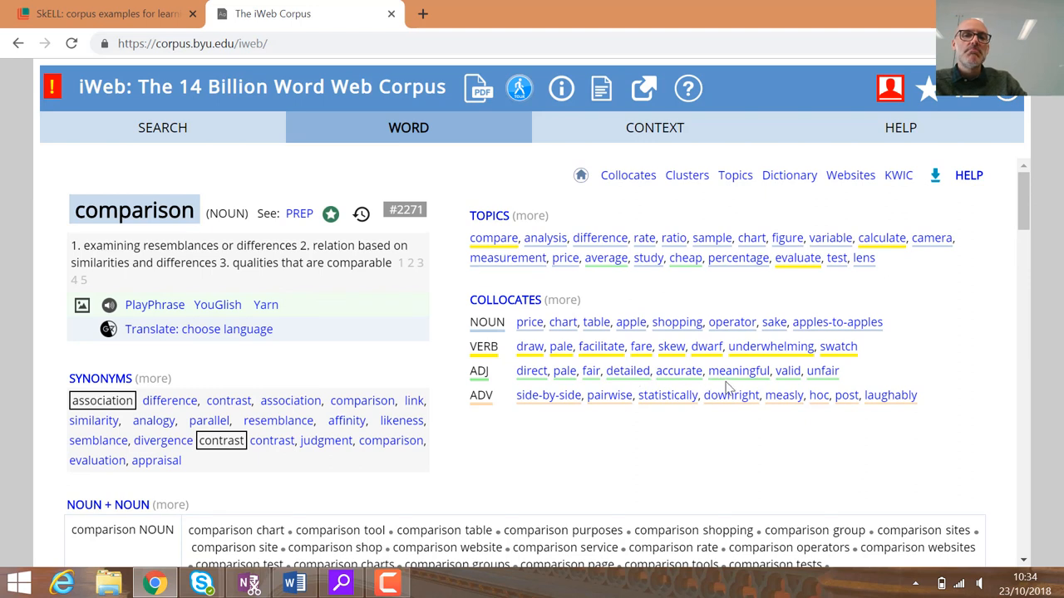
mouse_move(511, 321)
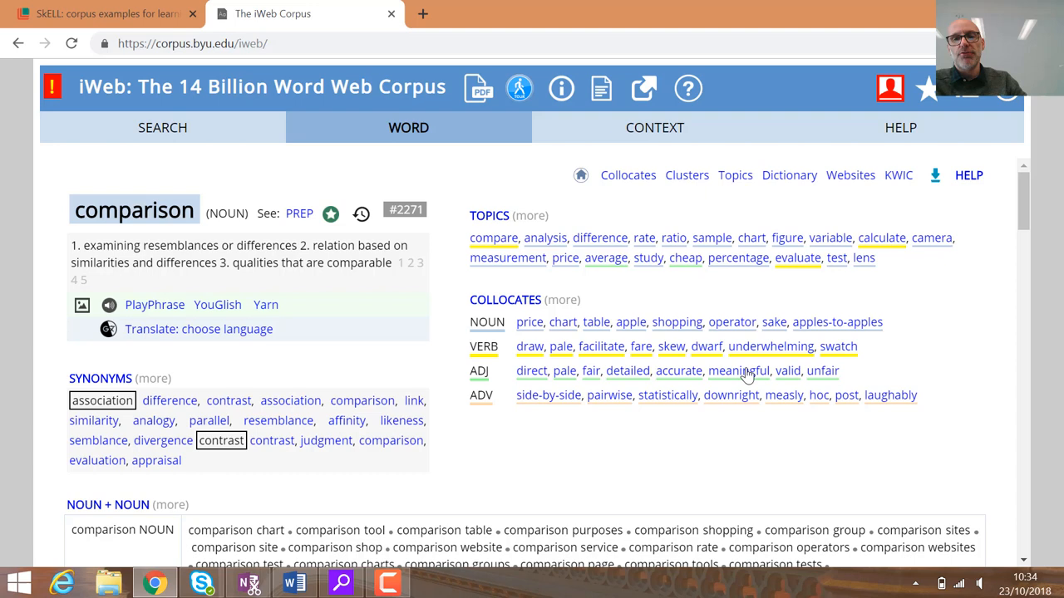
mouse_move(745, 375)
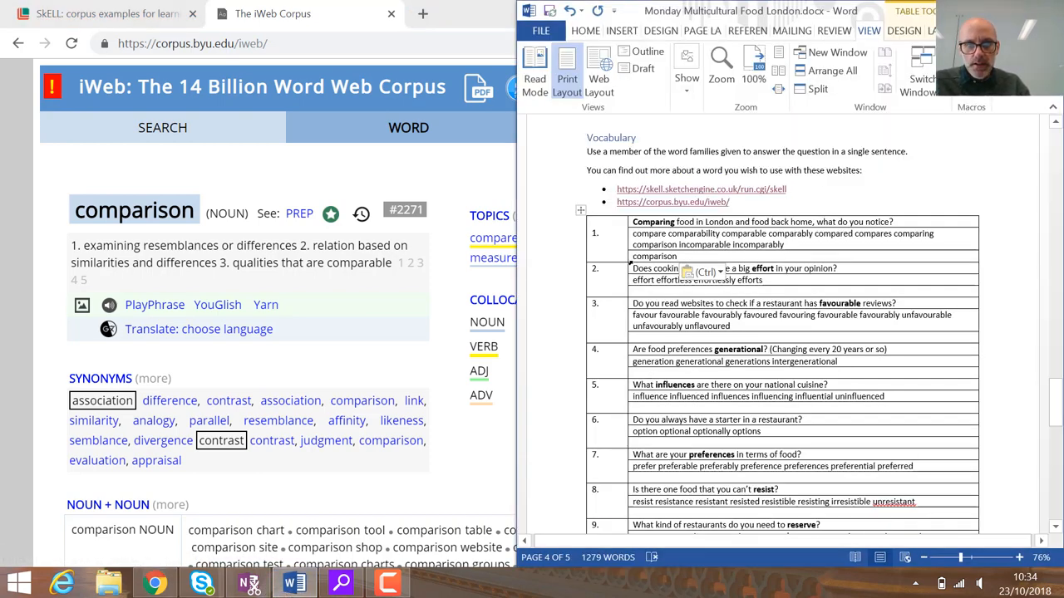
- Insert 'meaningful' before 'comparison' in question 1's answer row
double_click(654, 256)
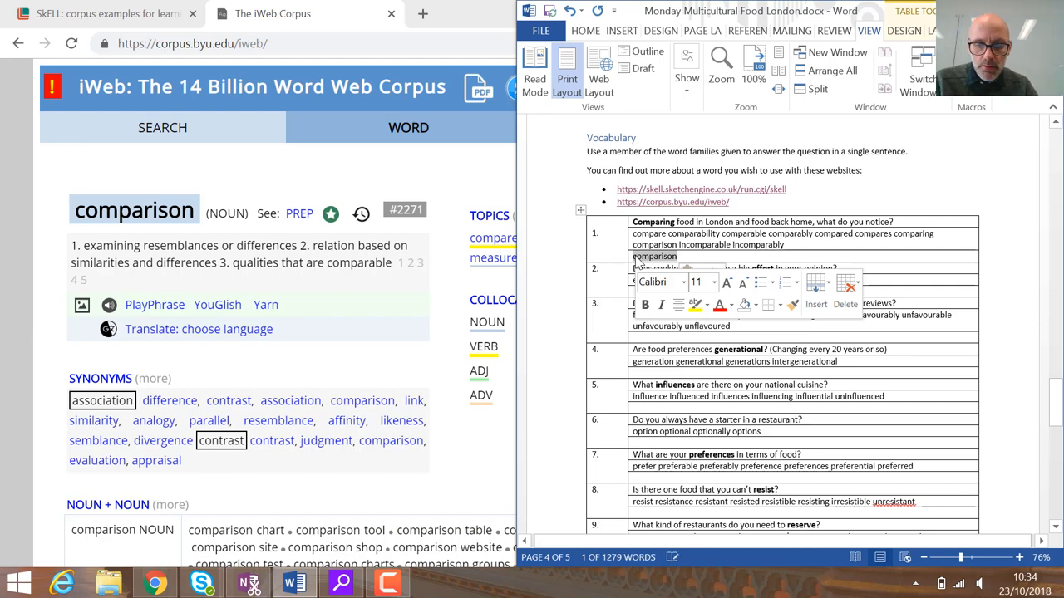
left_click(644, 260)
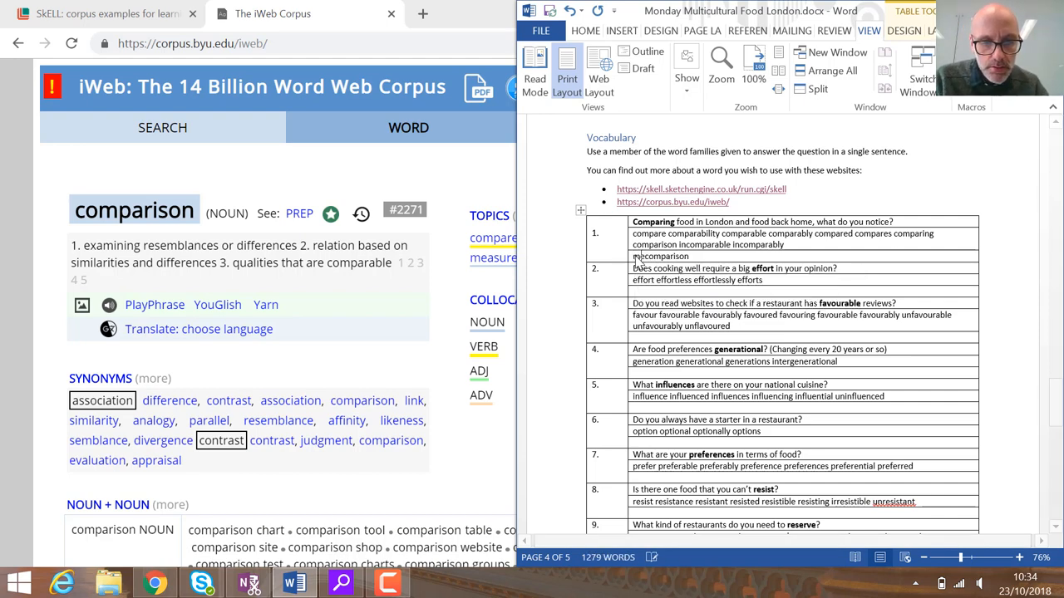
type("meaningful")
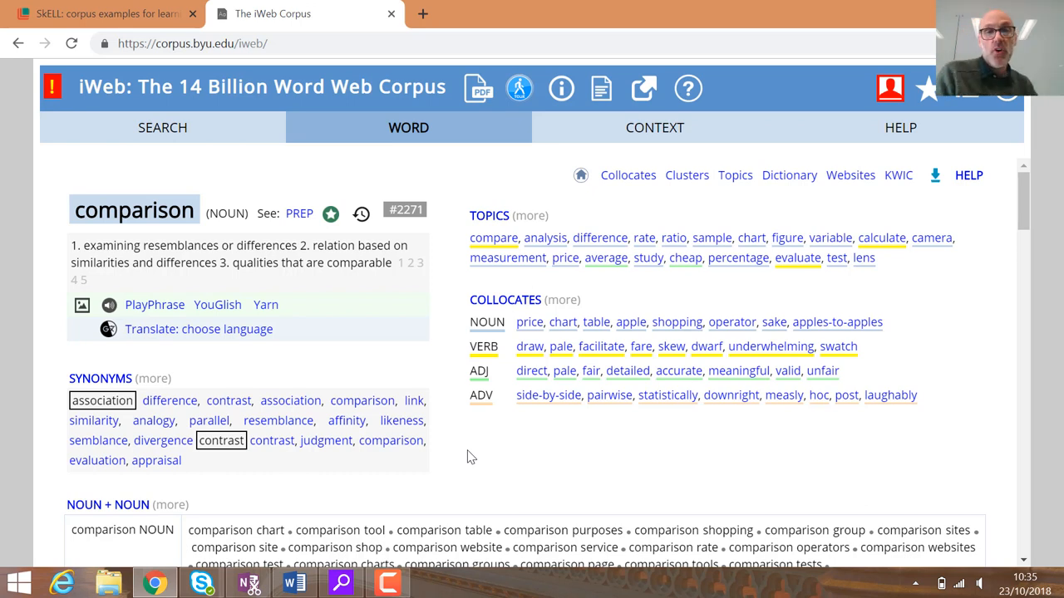
mouse_move(664, 358)
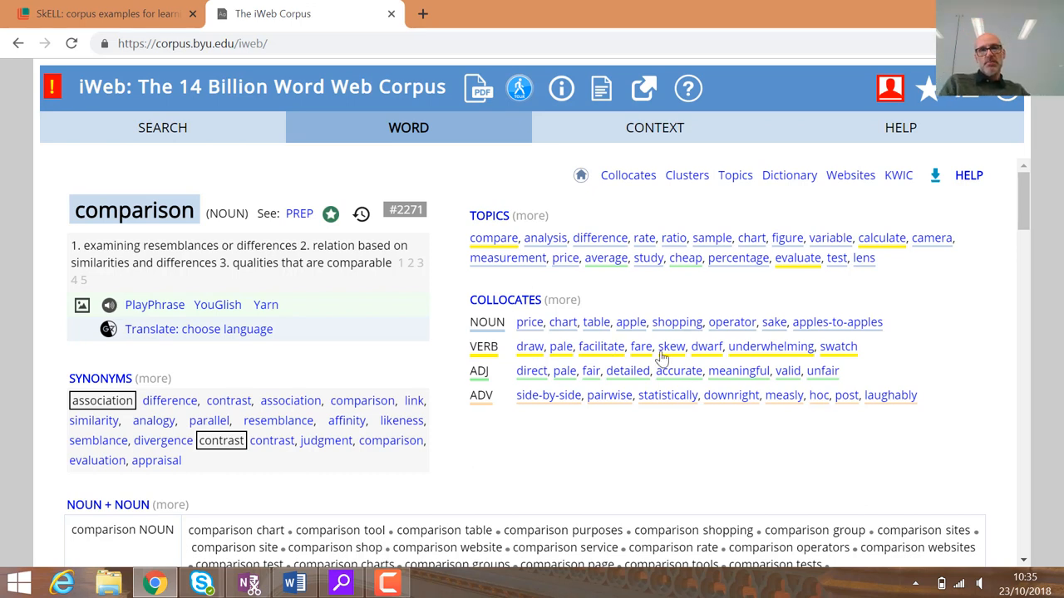
mouse_move(602, 353)
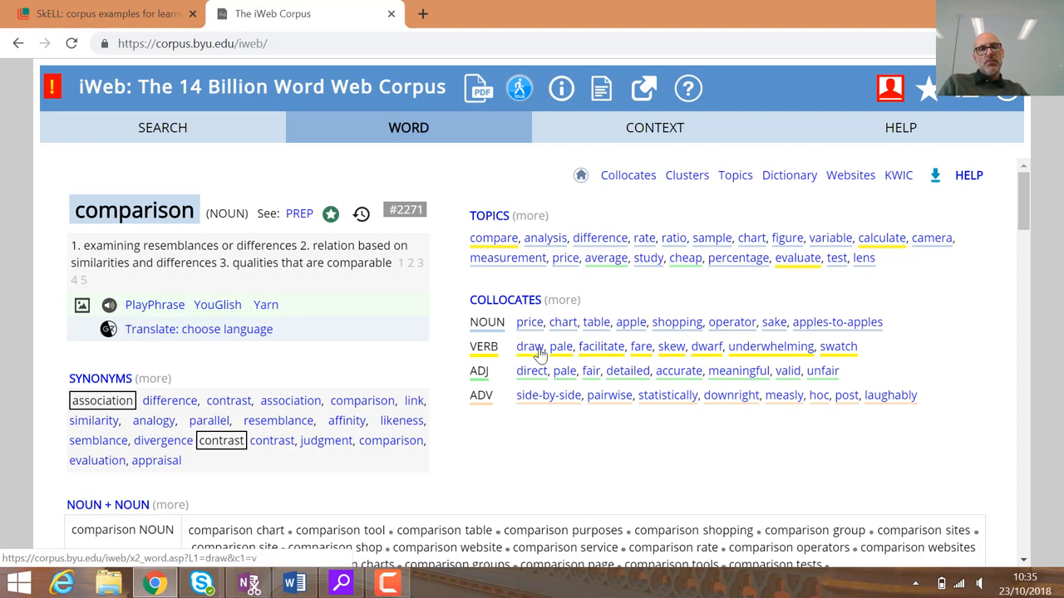
mouse_move(528, 473)
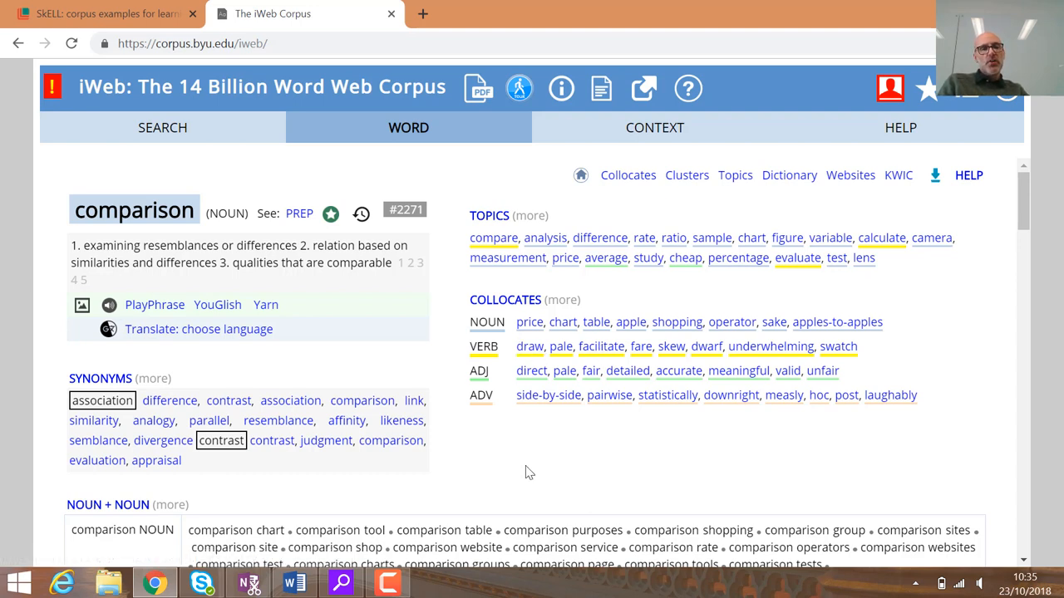
- Review the verb collocates of 'comparison' and bring the worksheet document back into view
scroll("down", 3)
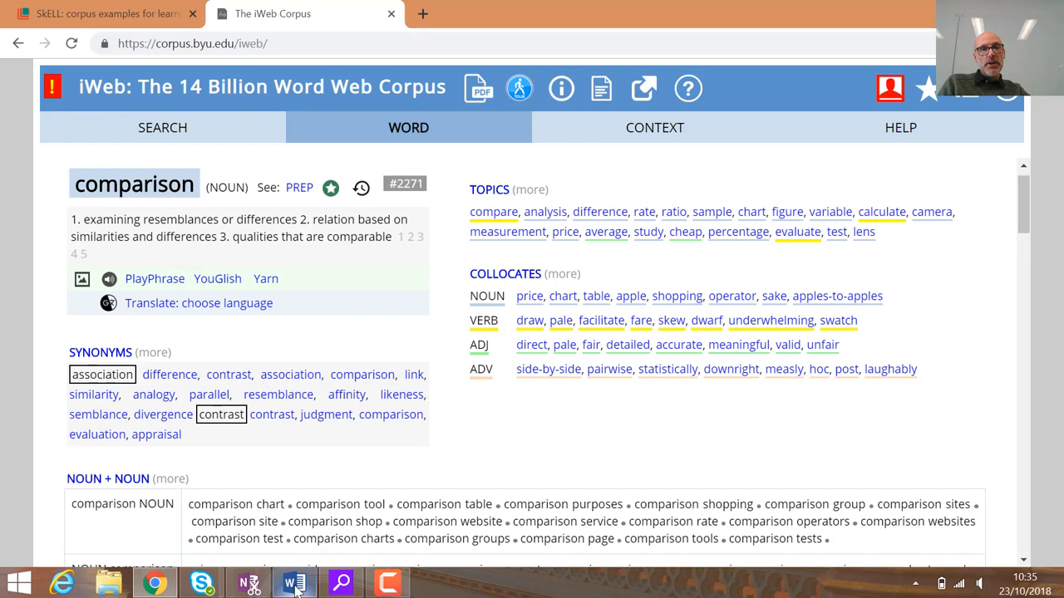
left_click(294, 583)
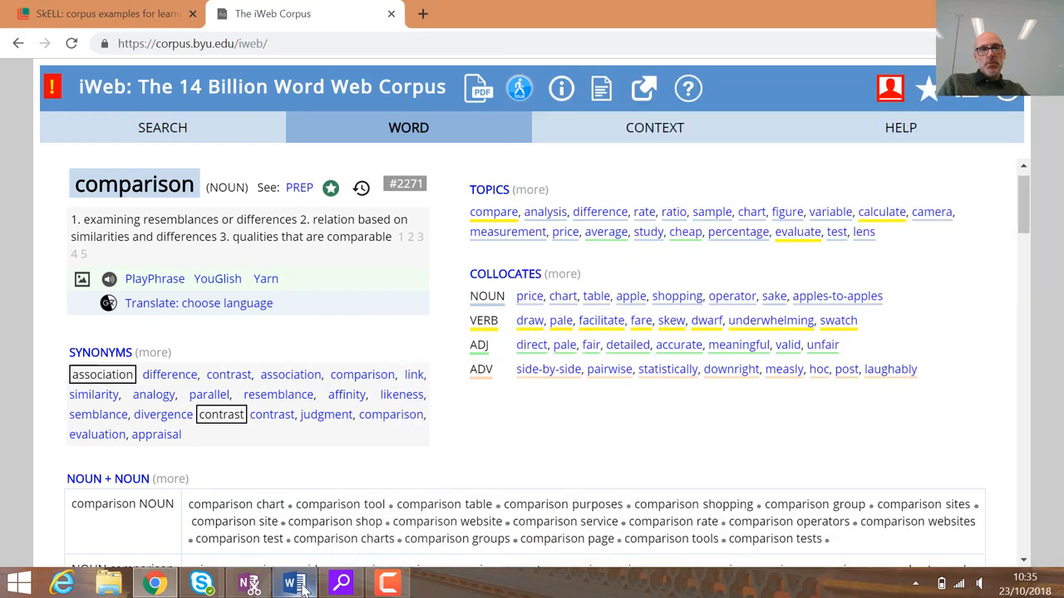
left_click(291, 583)
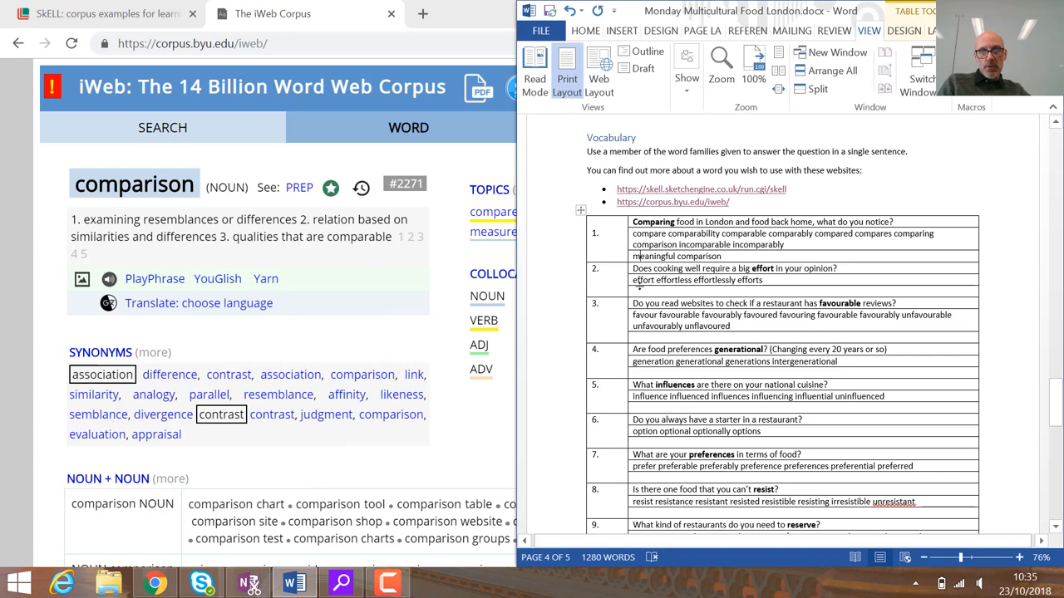
- Write question 1's sentence 'In order to draw a meaningful comparison, it is important to eat in peoples…'
right_click(630, 270)
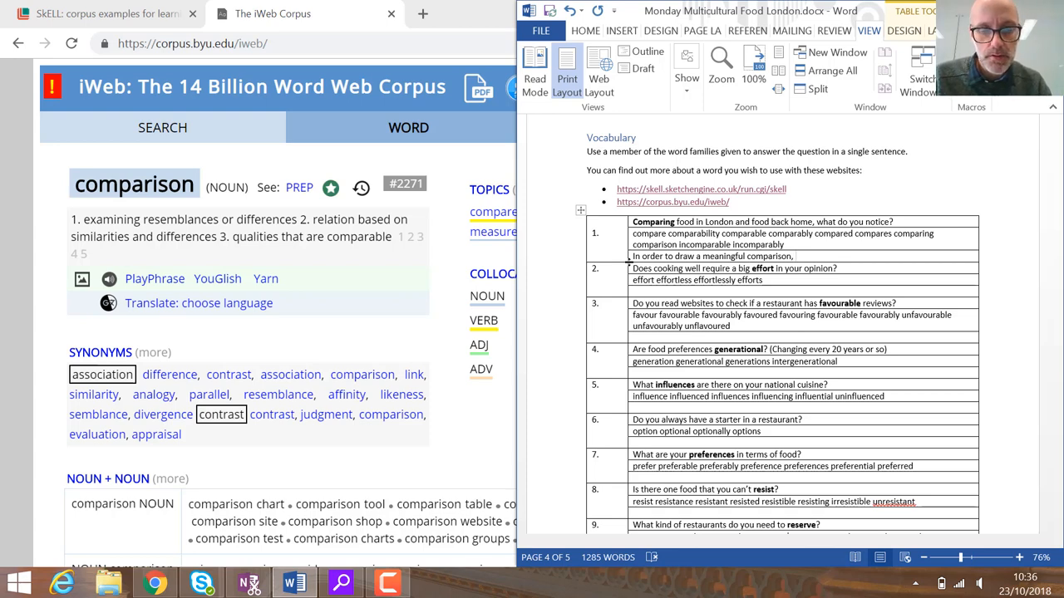
type("it is important to e")
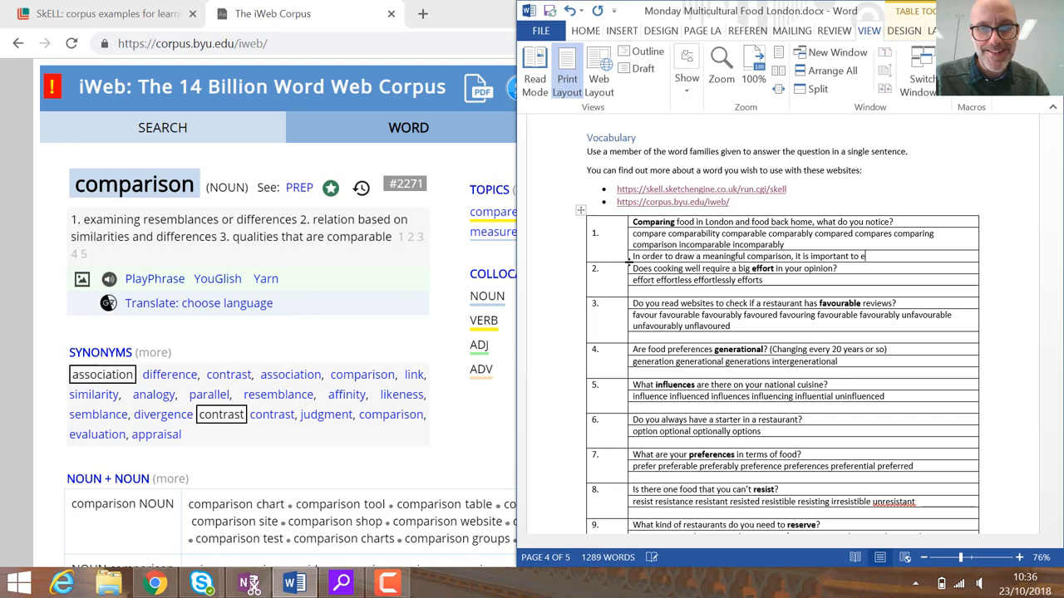
type("at")
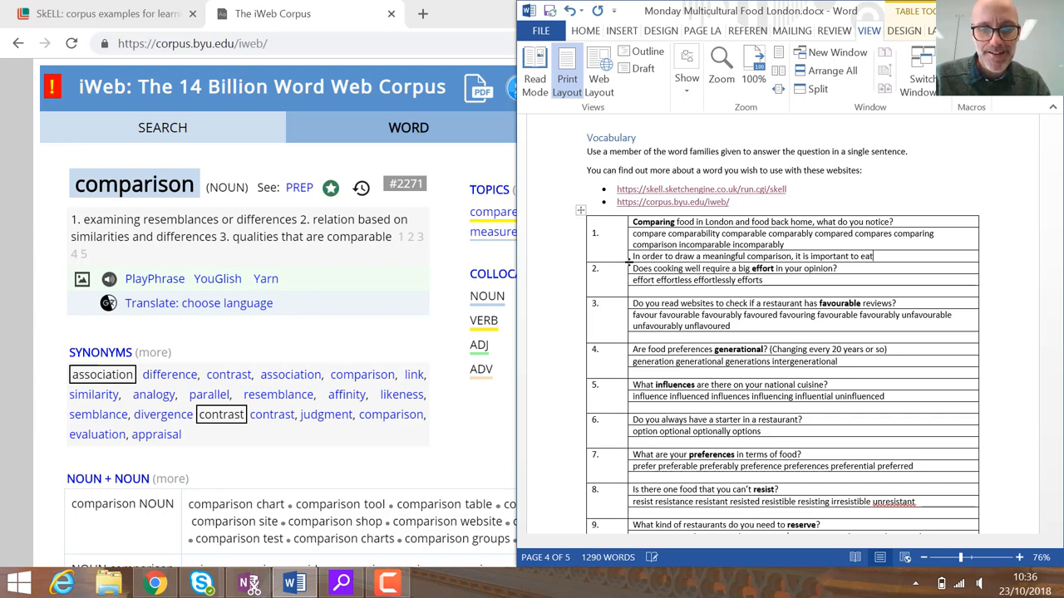
type("in peoples")
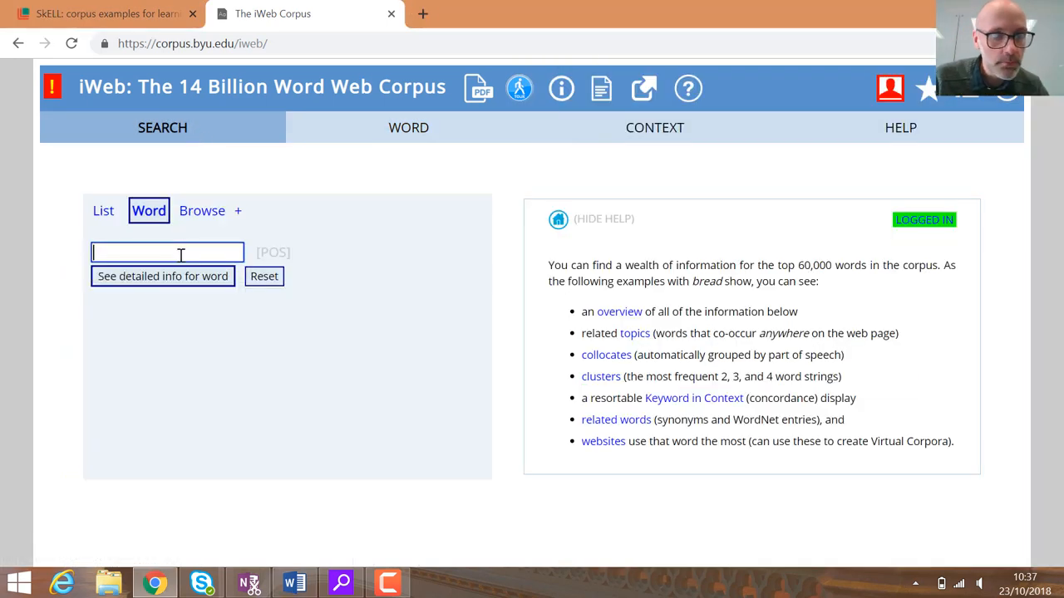
- Look up the detailed word profile for 'effortless' in Word mode
type("effortless")
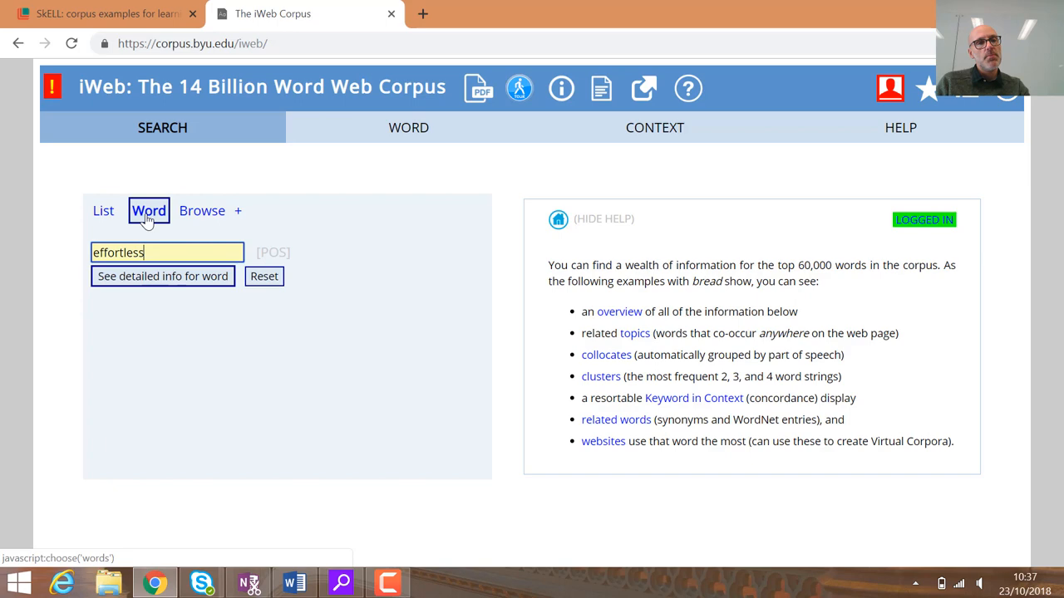
left_click(162, 276)
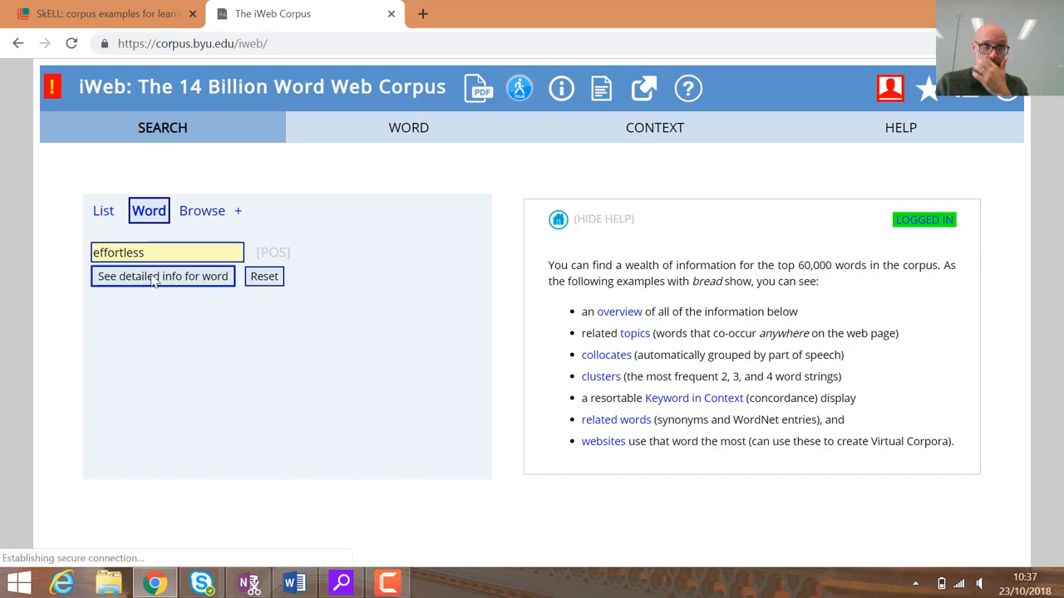
left_click(163, 276)
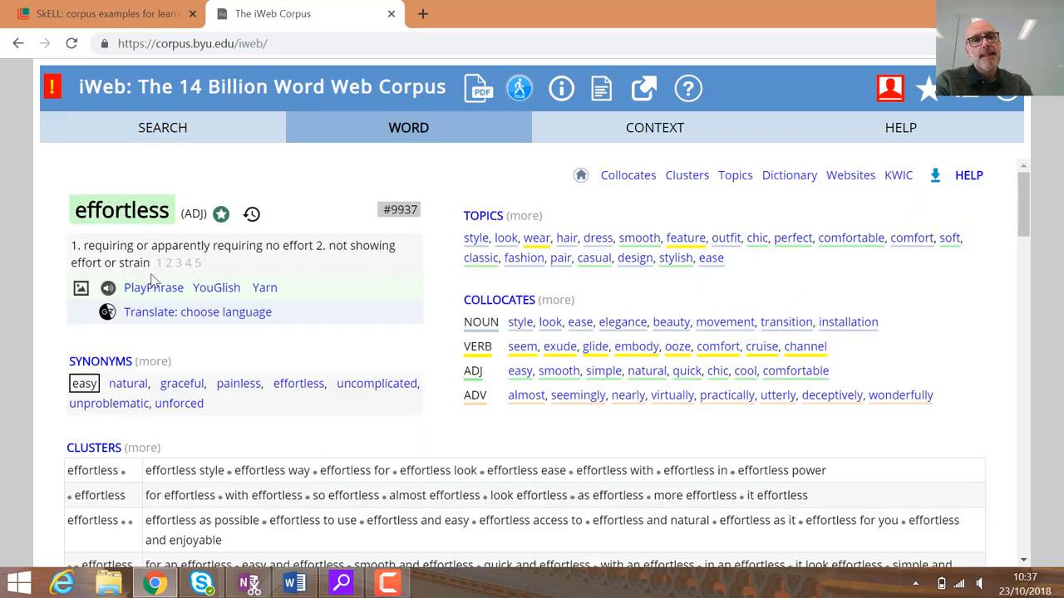
mouse_move(191, 231)
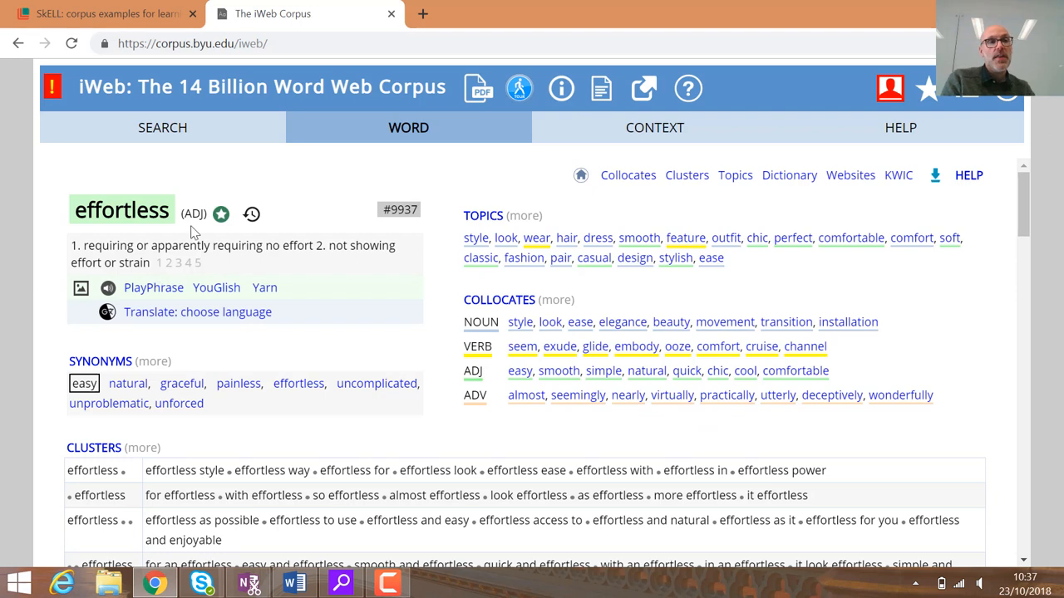
mouse_move(237, 246)
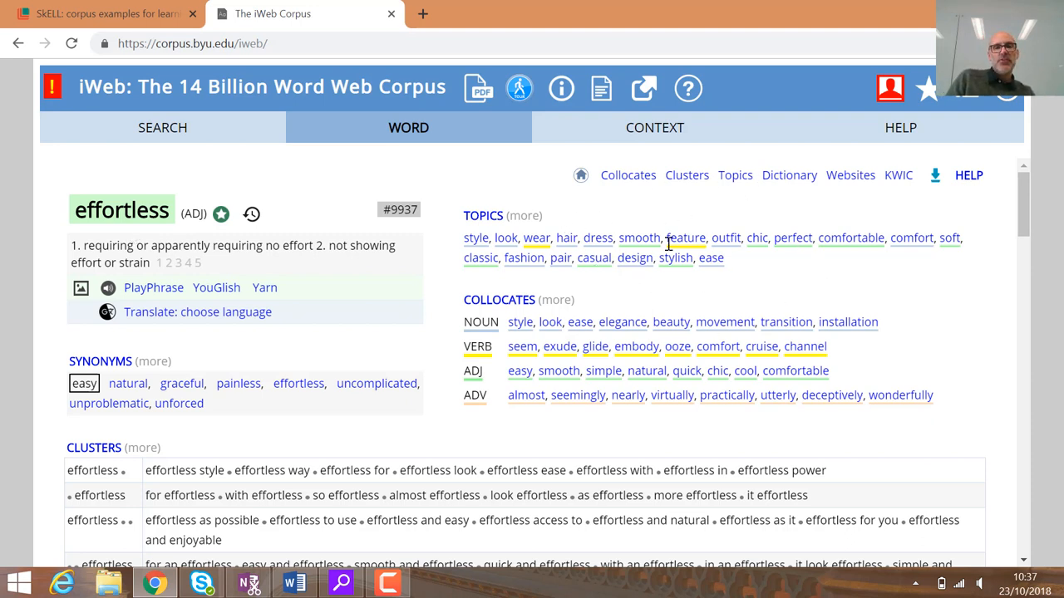
mouse_move(669, 266)
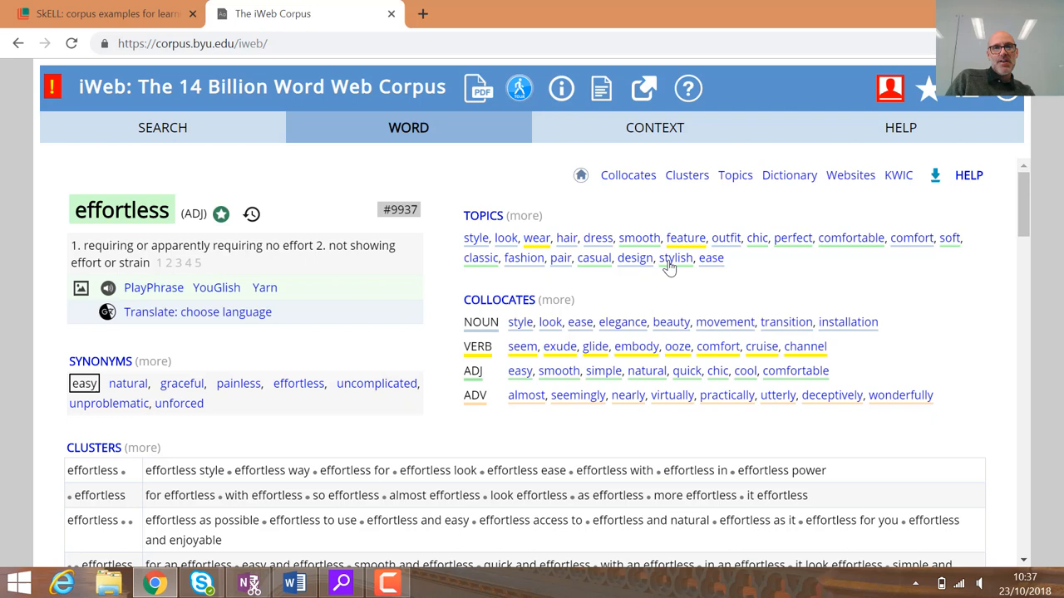
mouse_move(578, 248)
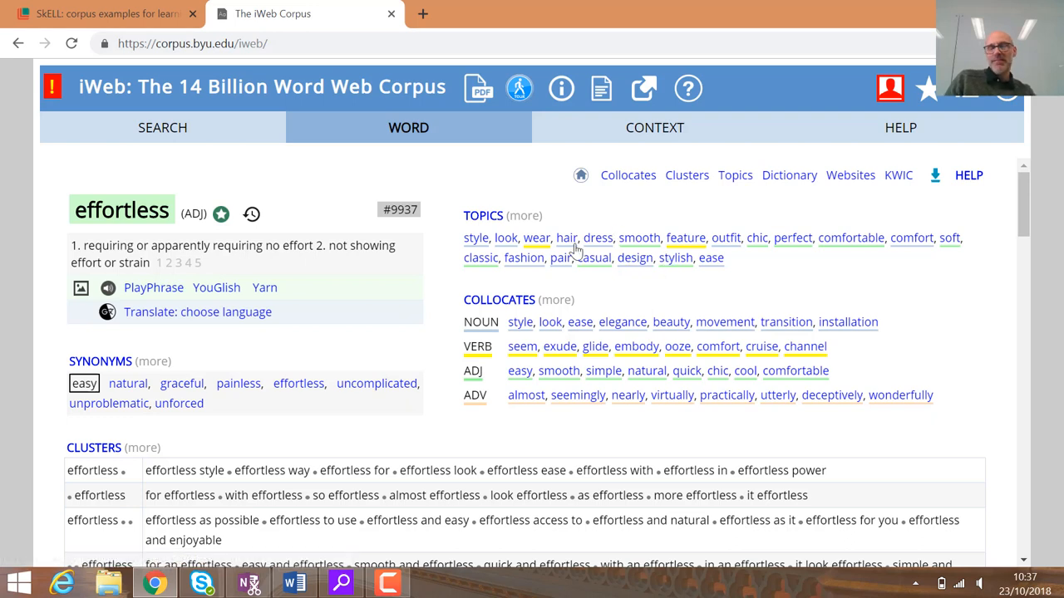
mouse_move(570, 239)
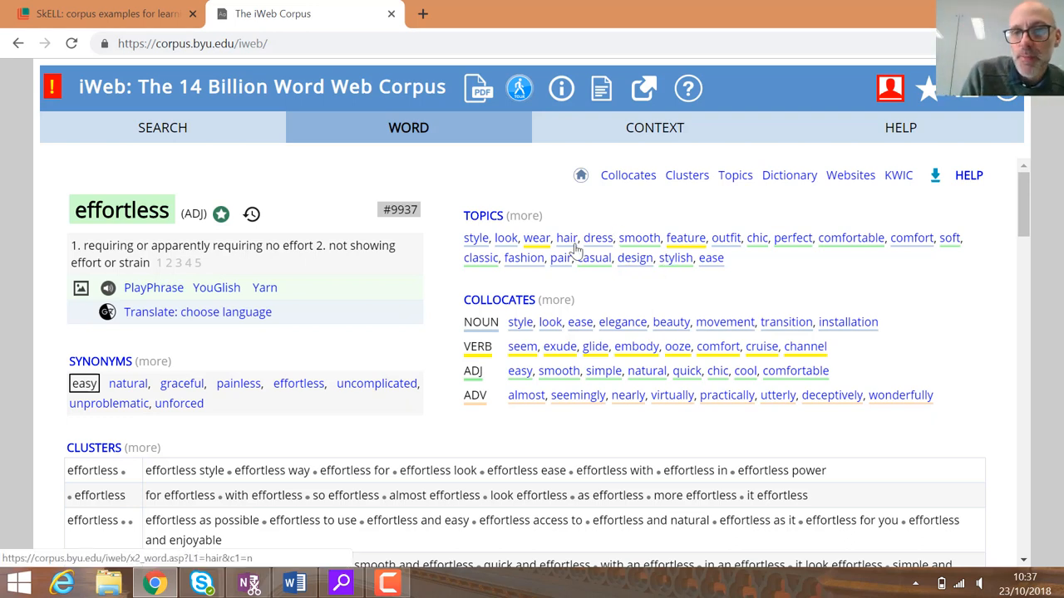
mouse_move(653, 258)
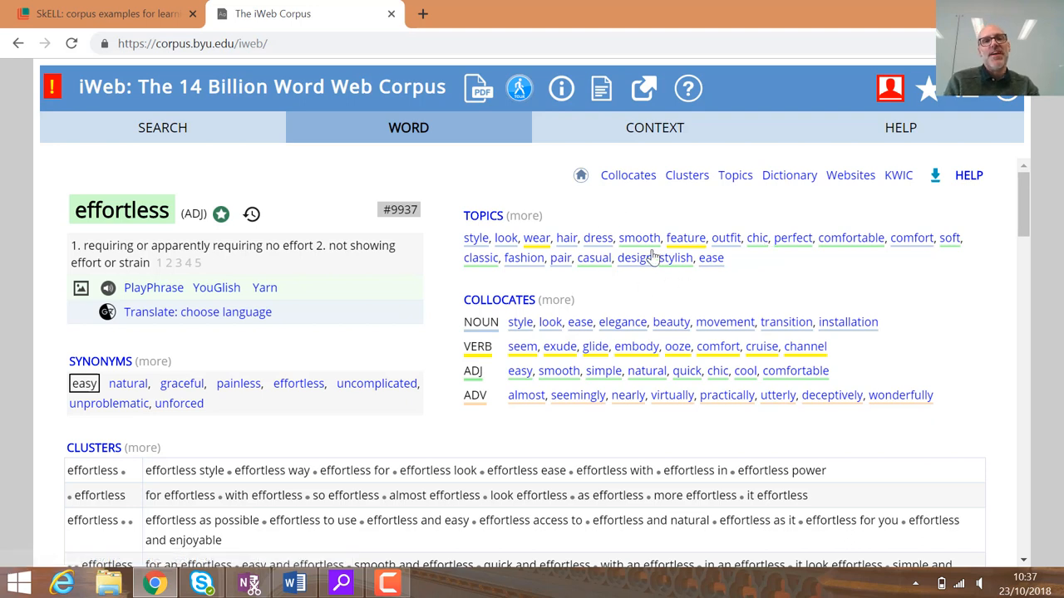
mouse_move(564, 266)
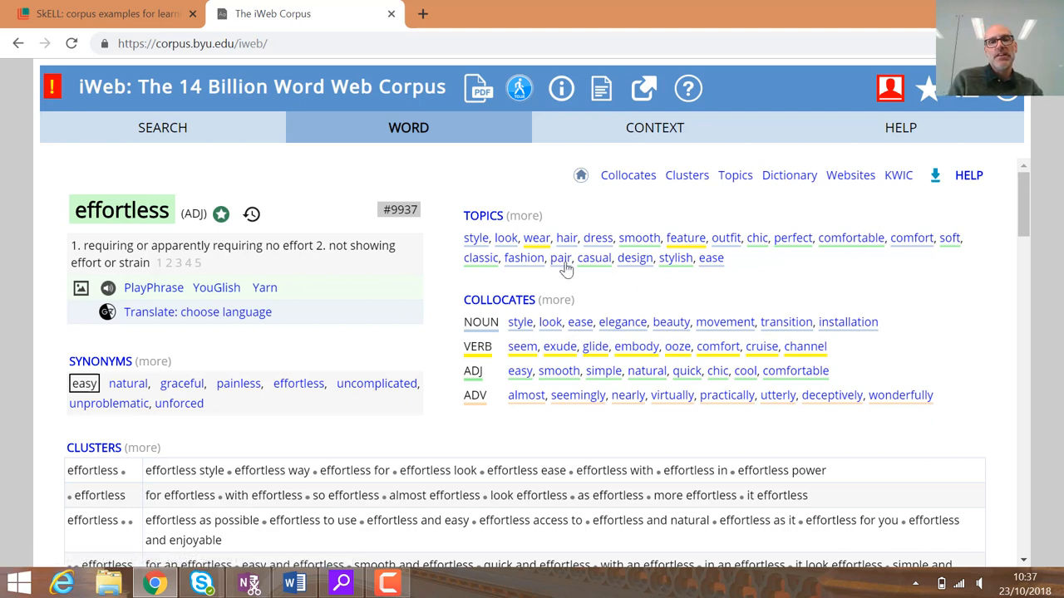
mouse_move(539, 272)
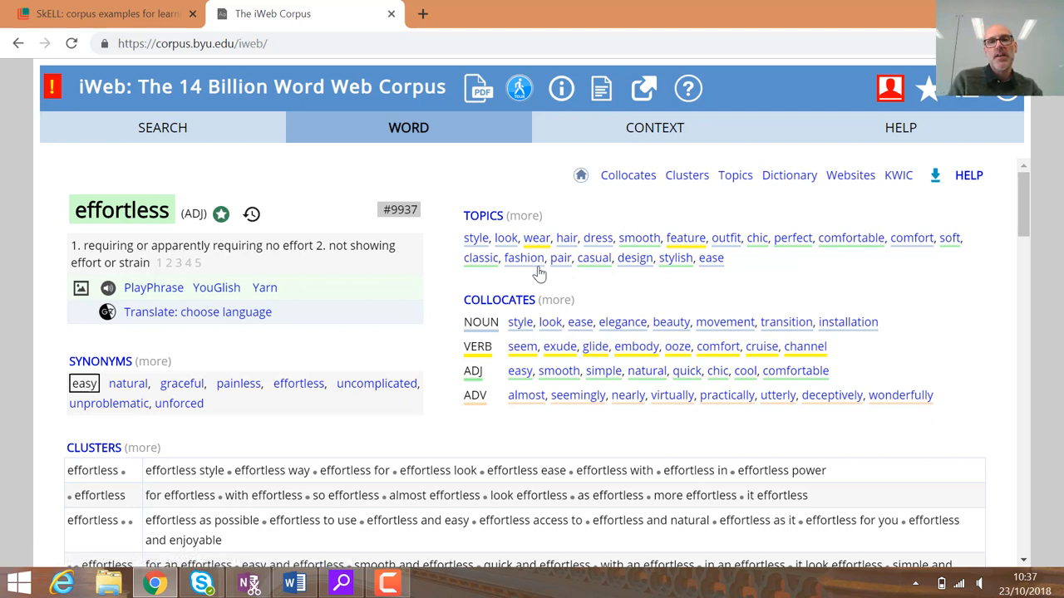
mouse_move(639, 238)
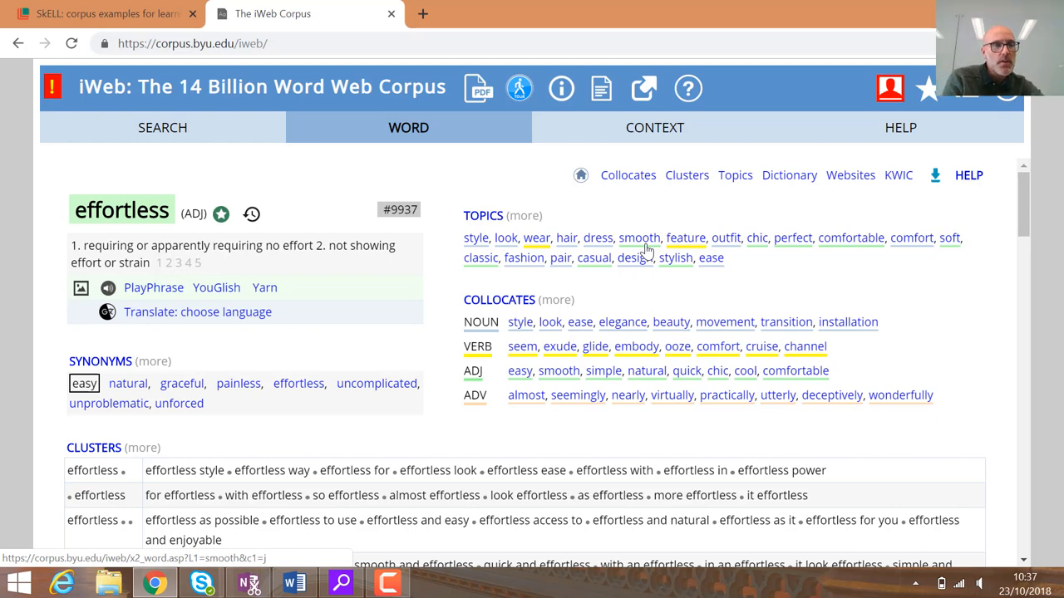
- Scroll the 'effortless' profile down to its Clusters section
scroll("down", 3)
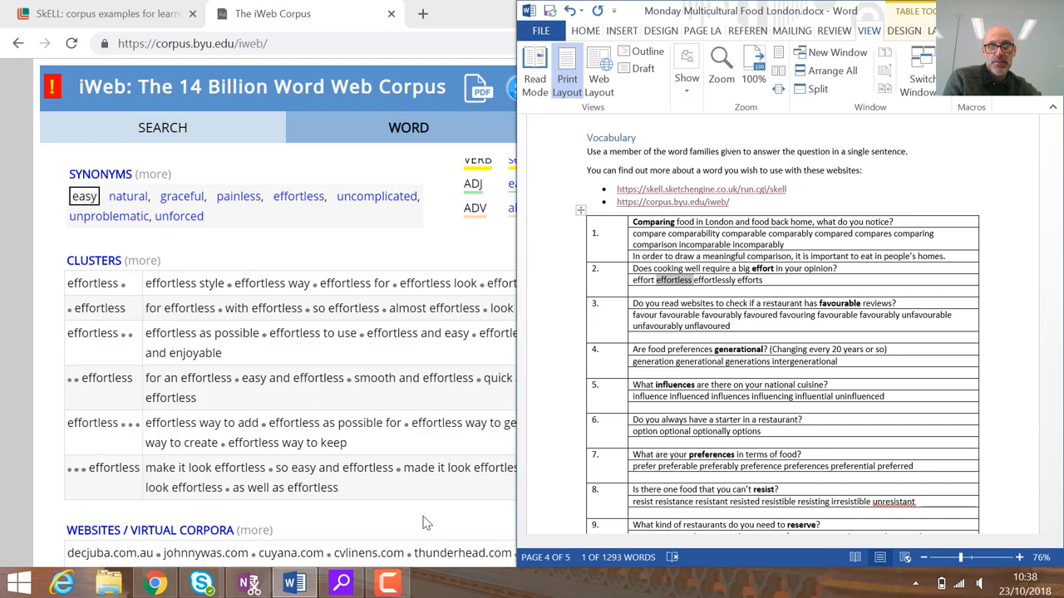
- Bring the iWeb clusters page for 'effortless' back in front of Word
left_click(299, 13)
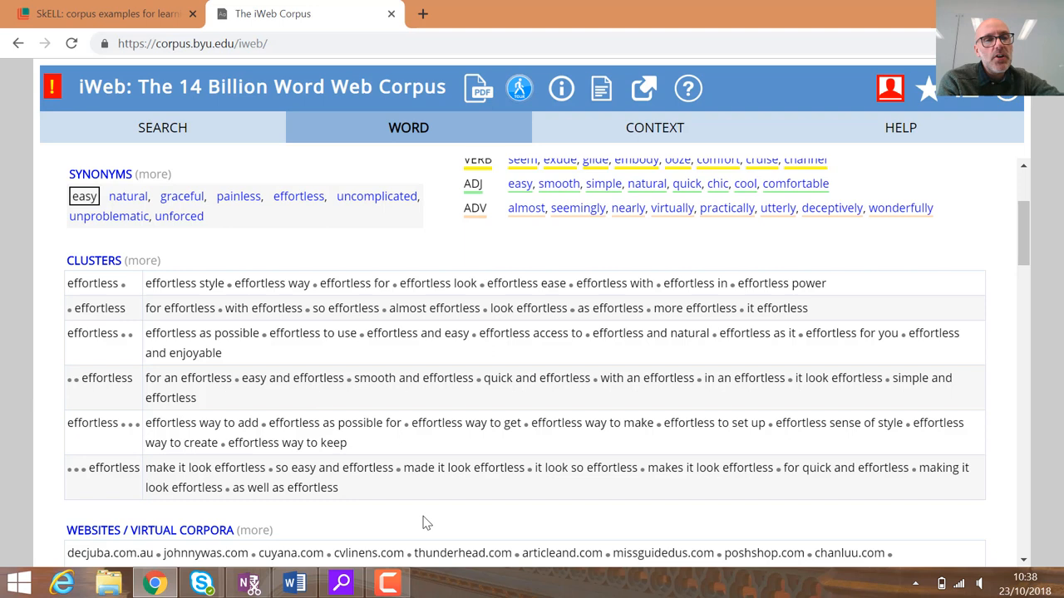
mouse_move(123, 296)
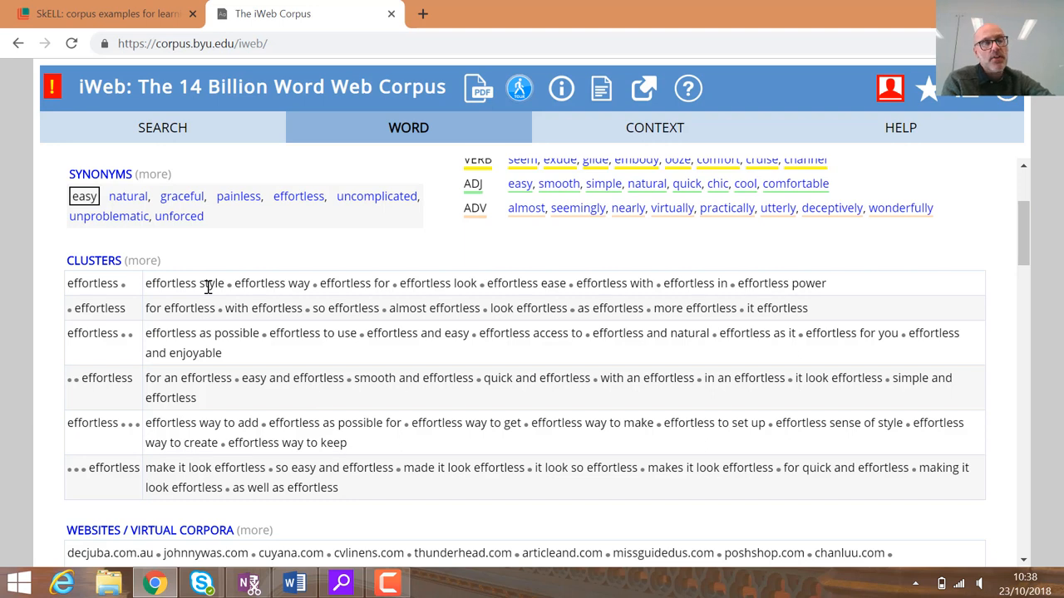
mouse_move(408, 261)
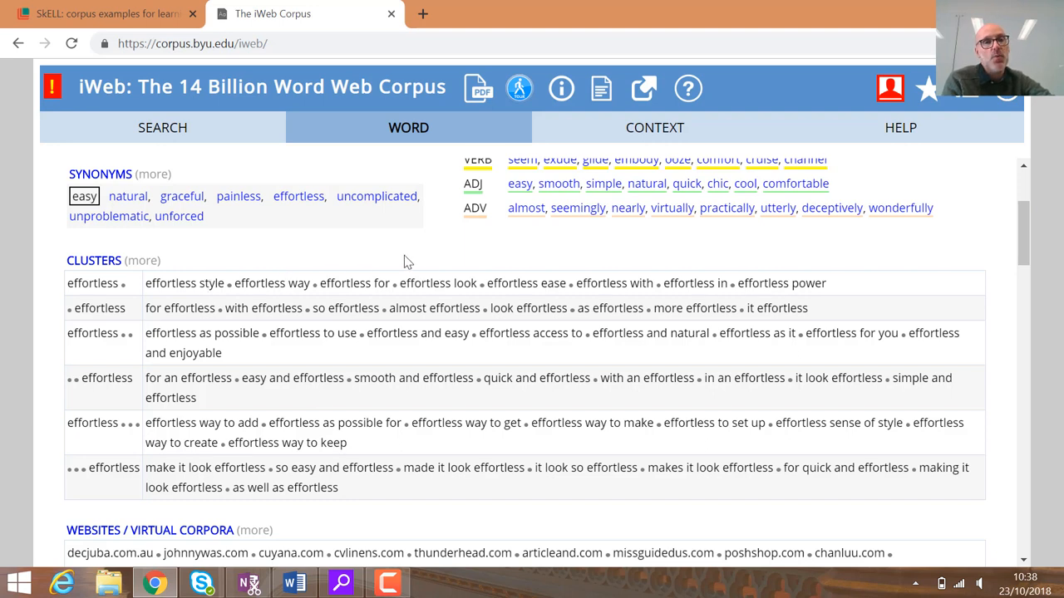
mouse_move(186, 308)
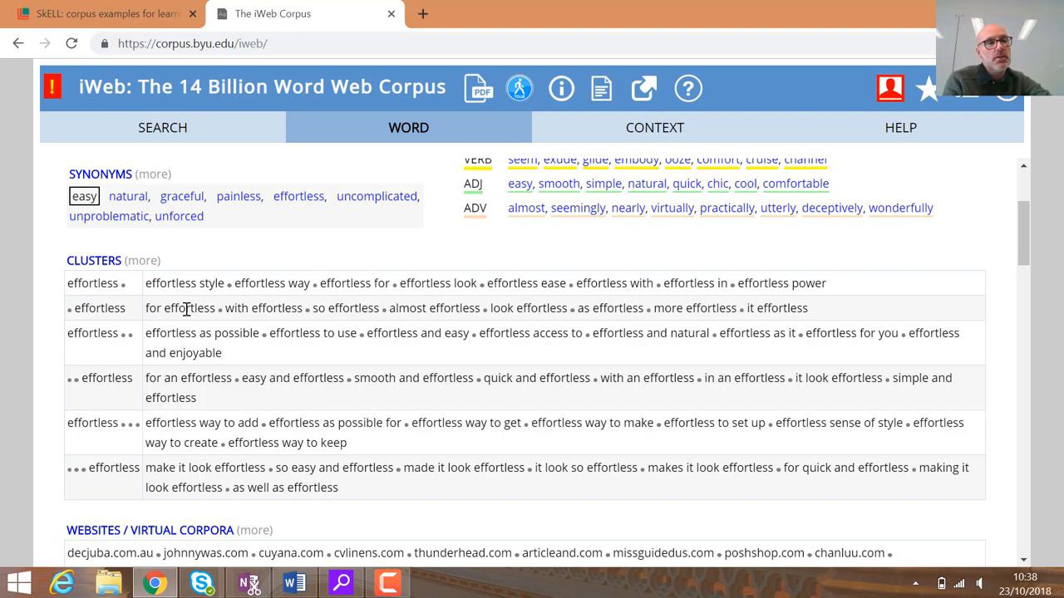
mouse_move(83, 307)
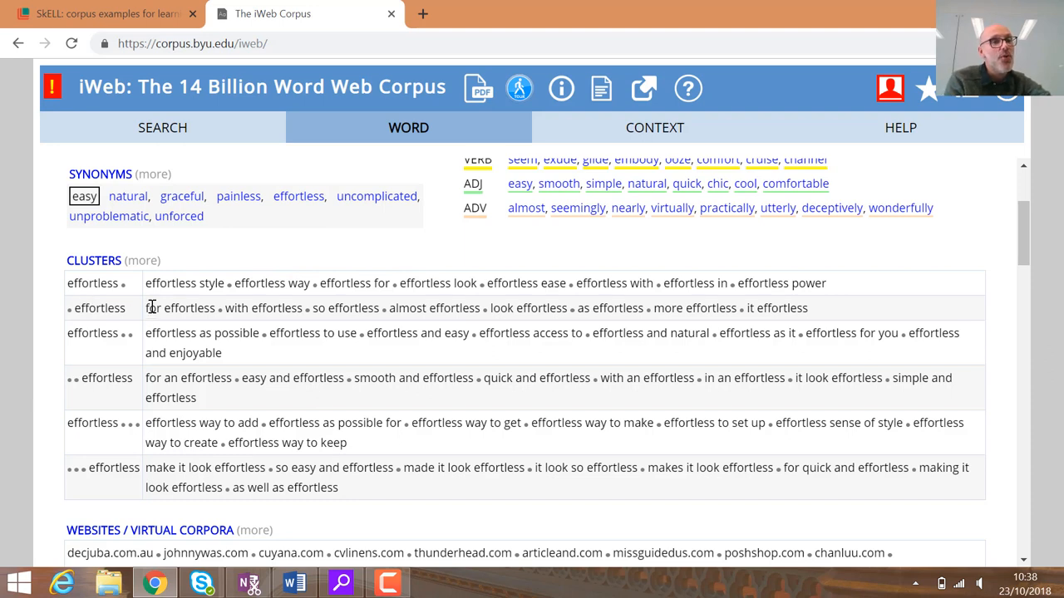
mouse_move(248, 309)
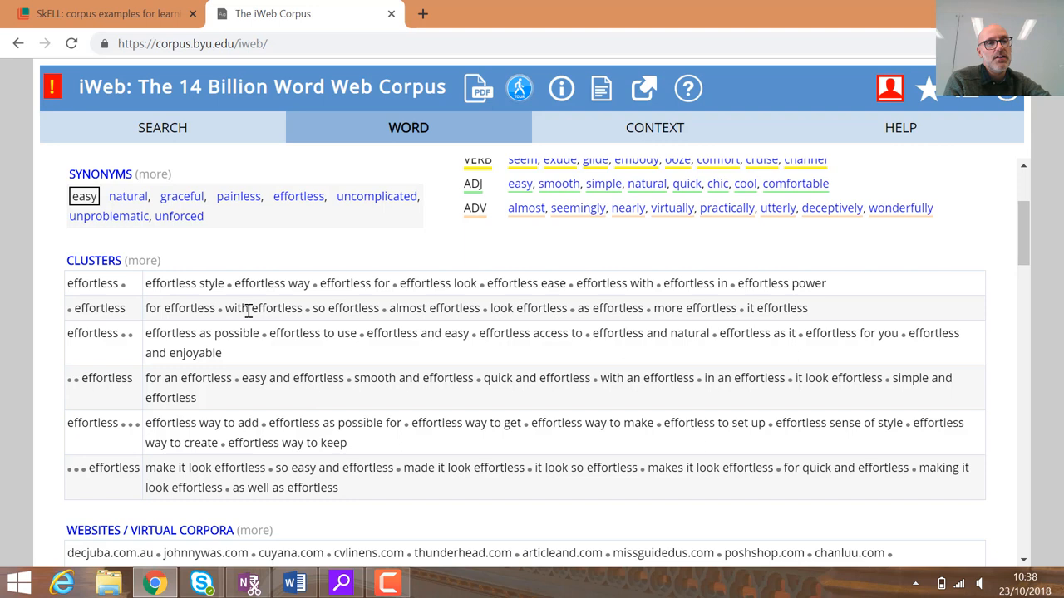
mouse_move(372, 315)
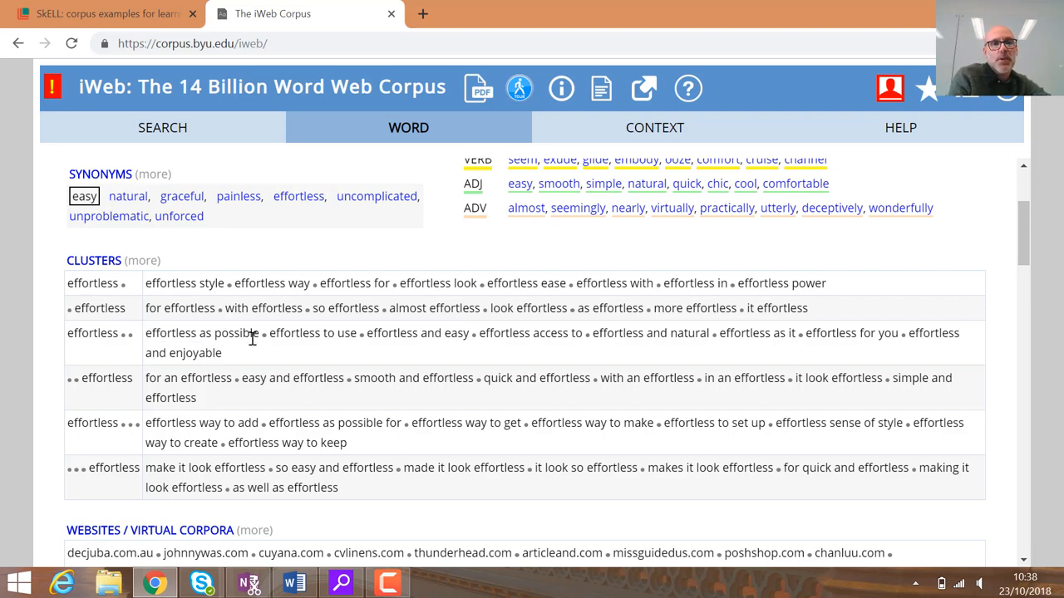
mouse_move(487, 333)
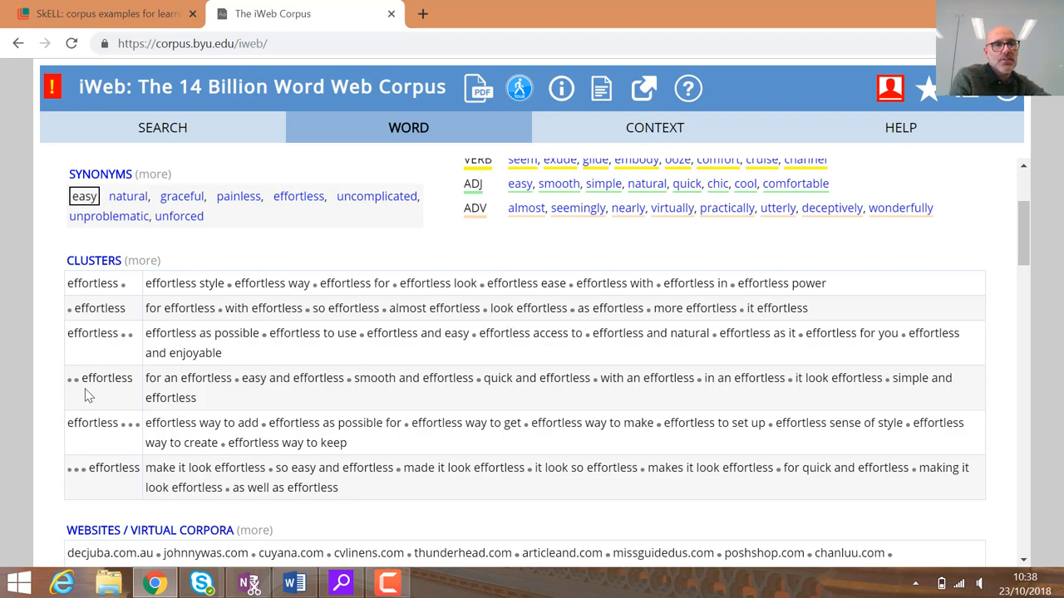
mouse_move(108, 438)
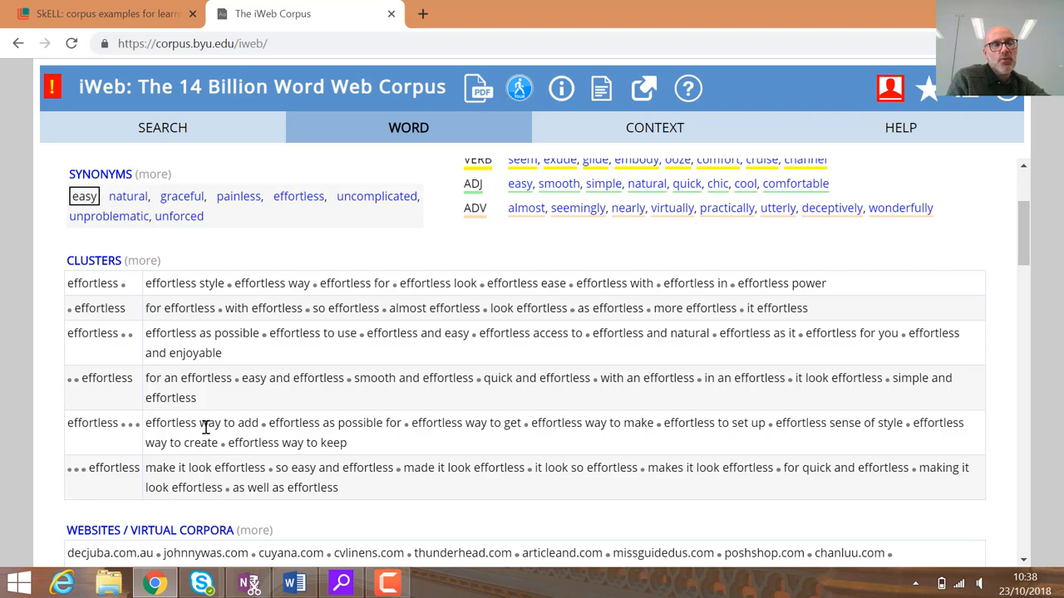
mouse_move(261, 439)
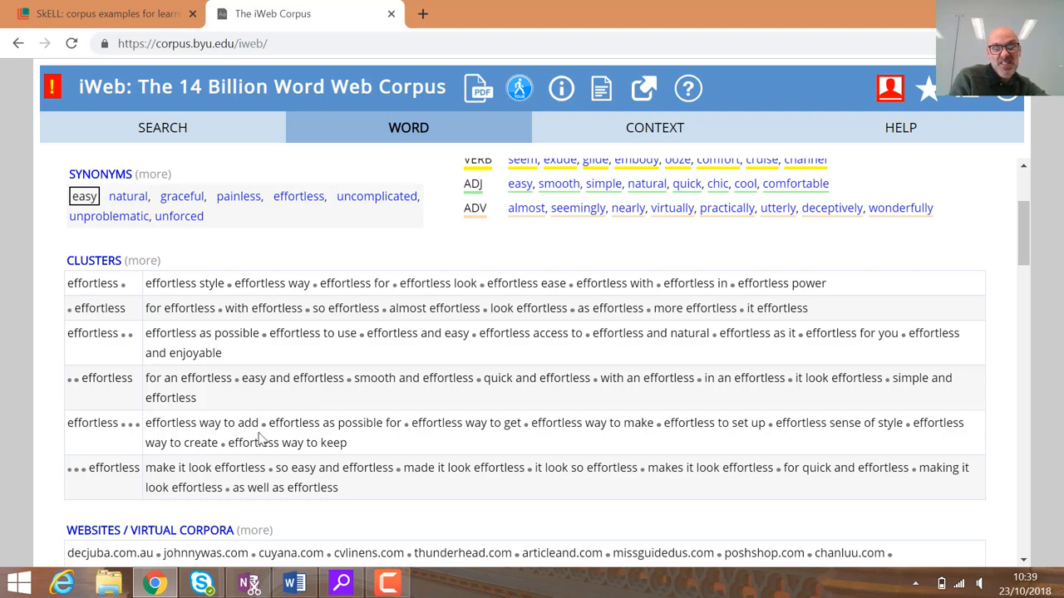
mouse_move(236, 423)
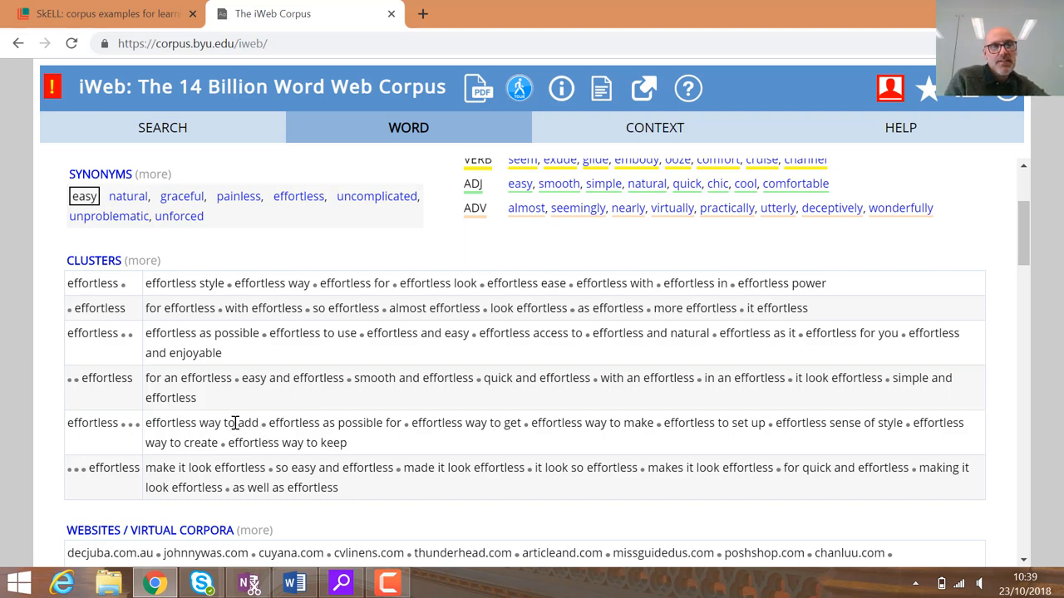
mouse_move(422, 422)
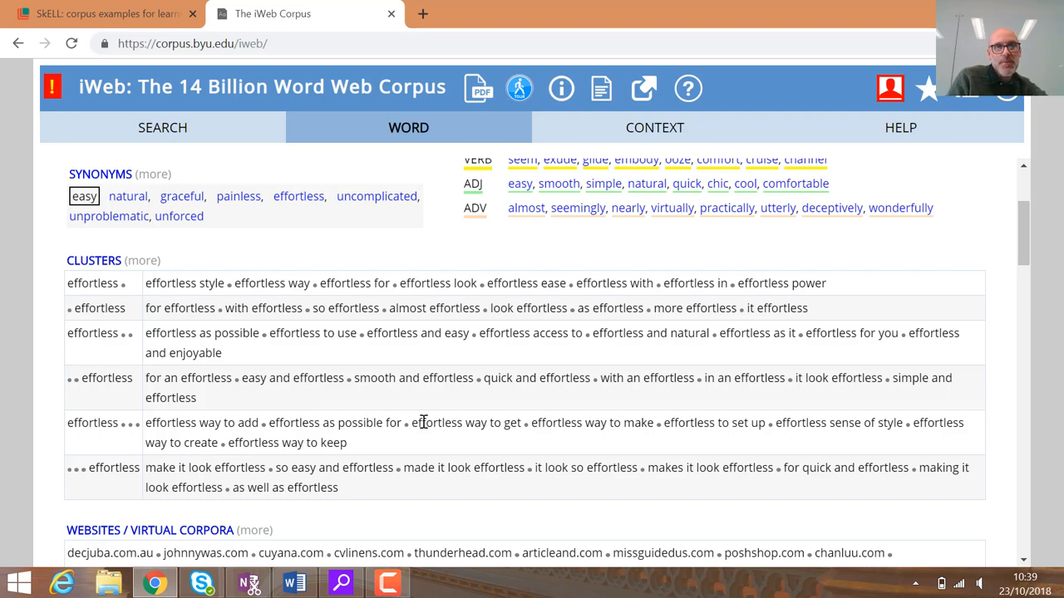
mouse_move(516, 430)
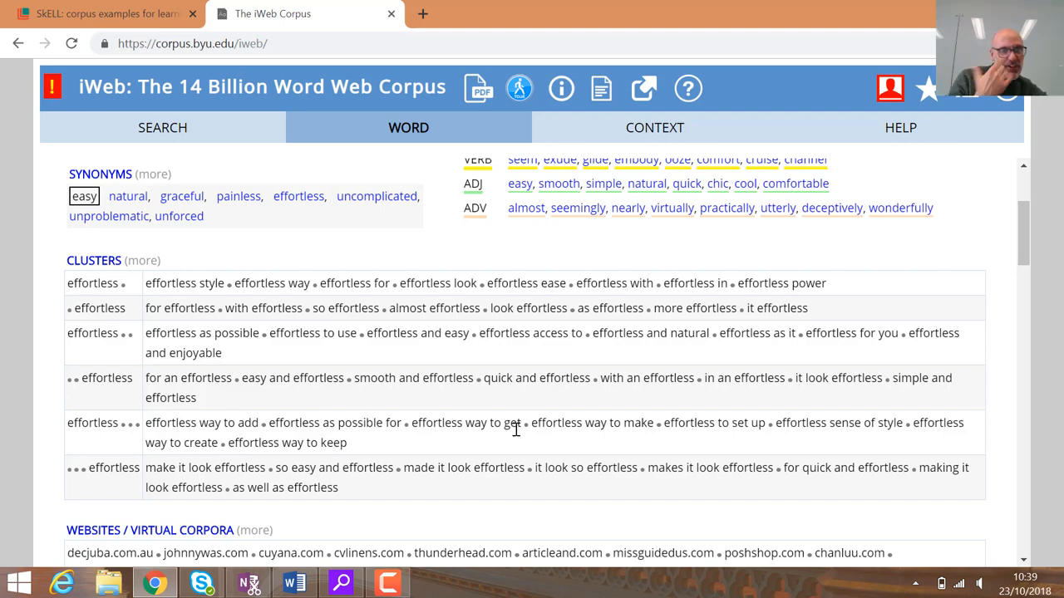
mouse_move(601, 425)
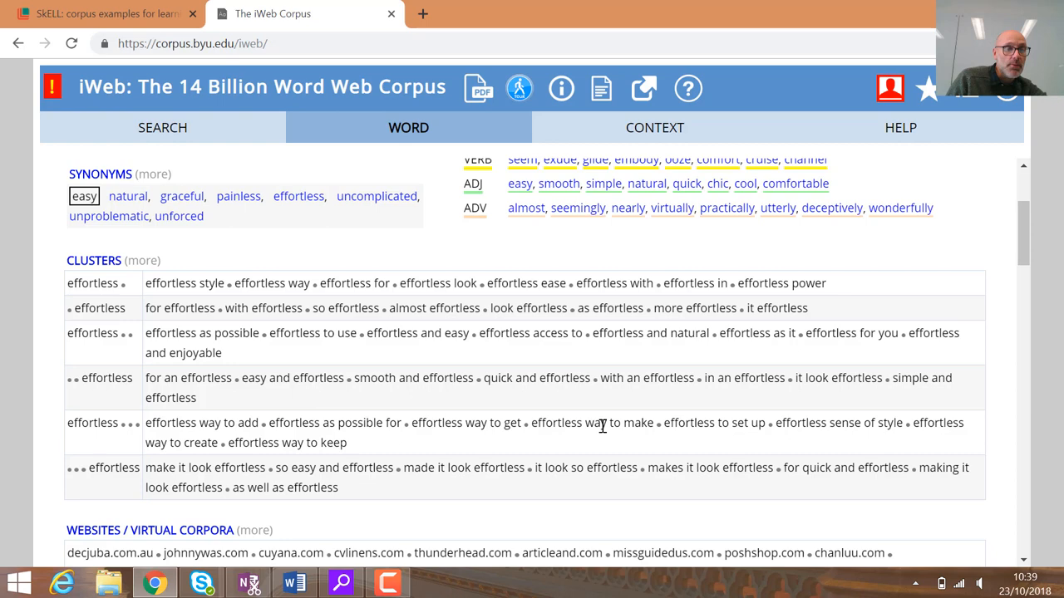
mouse_move(627, 431)
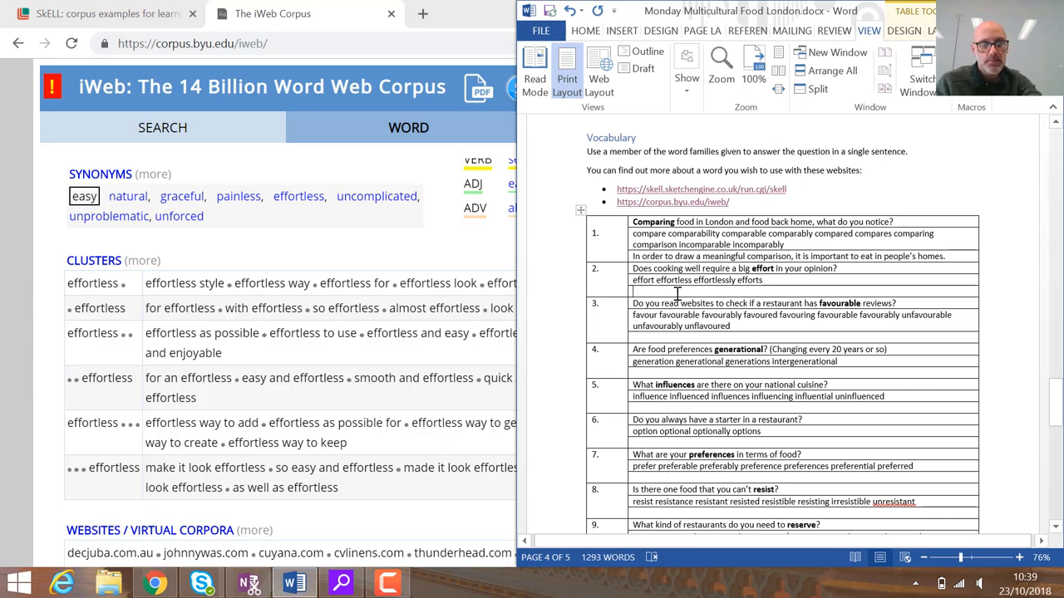
- Write question 2's sentence about 'effortless ways to make food' and its result
type("effortless way to make")
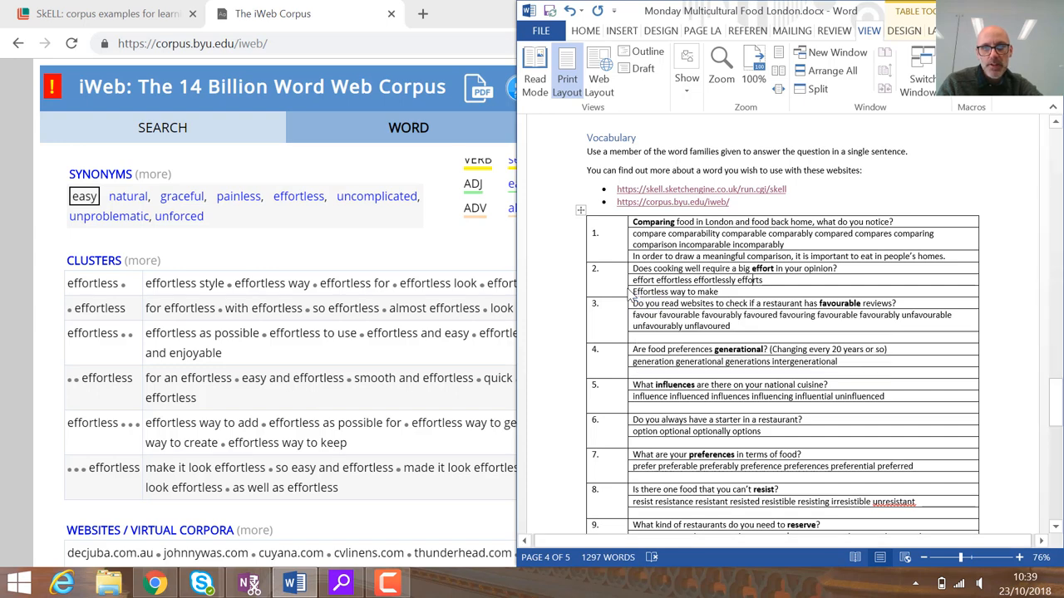
mouse_move(645, 291)
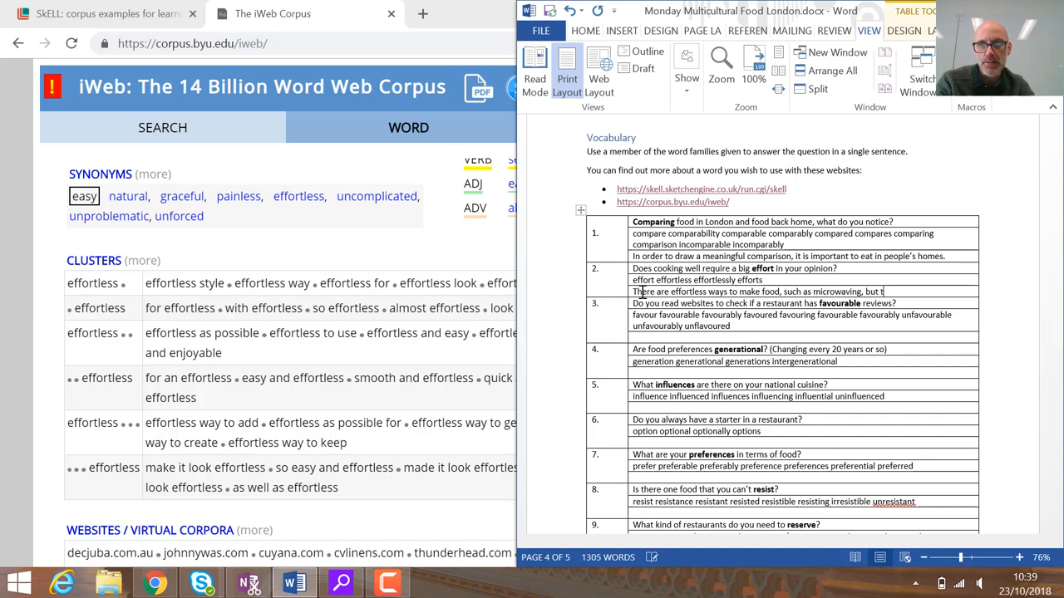
type("he result")
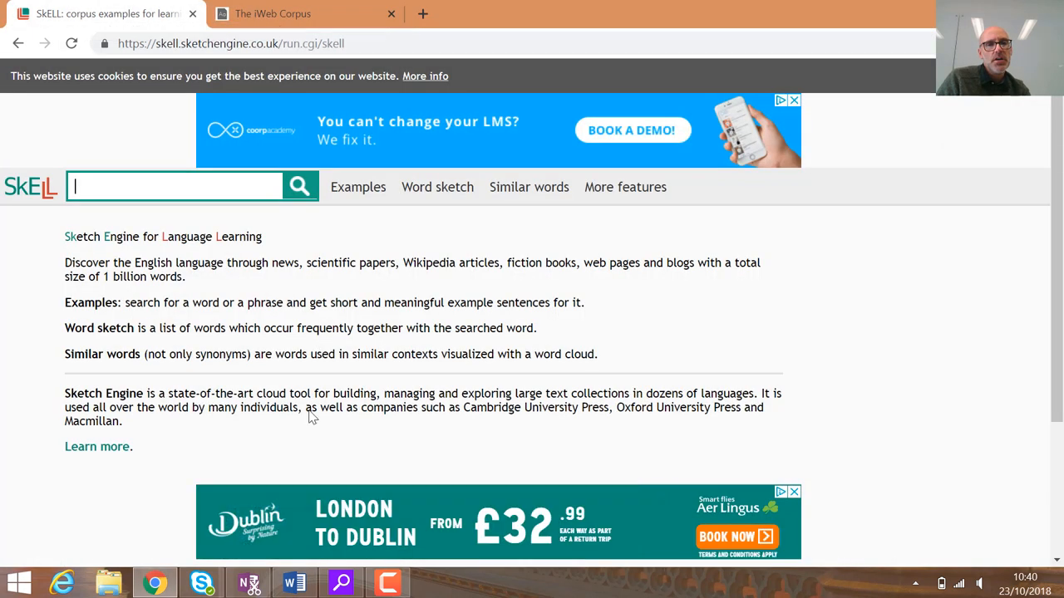
- Switch from the worksheet to the SkELL search box and enter 'favourably'
left_click(289, 582)
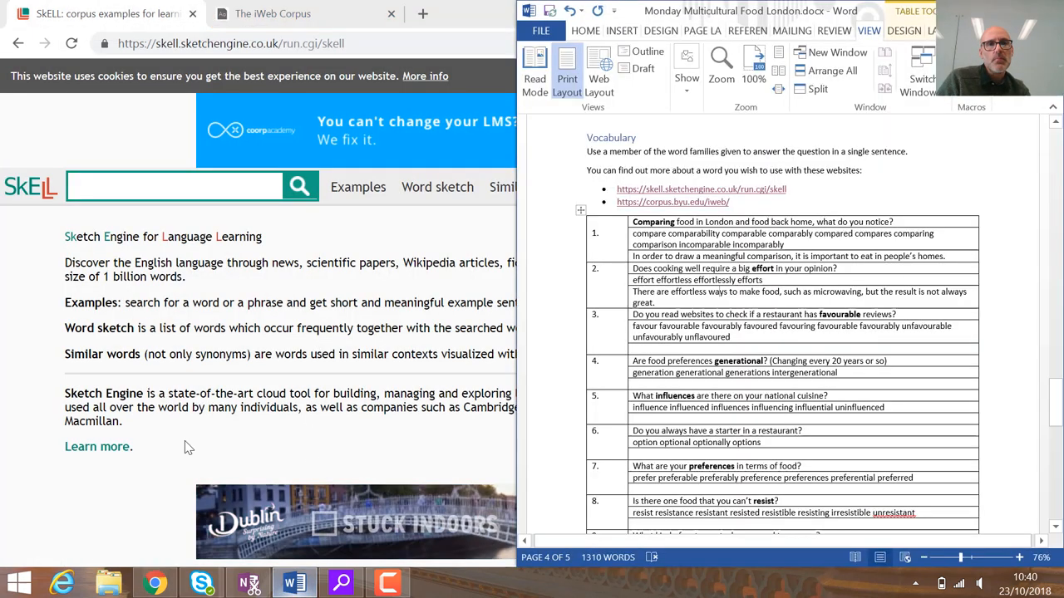
left_click(298, 186)
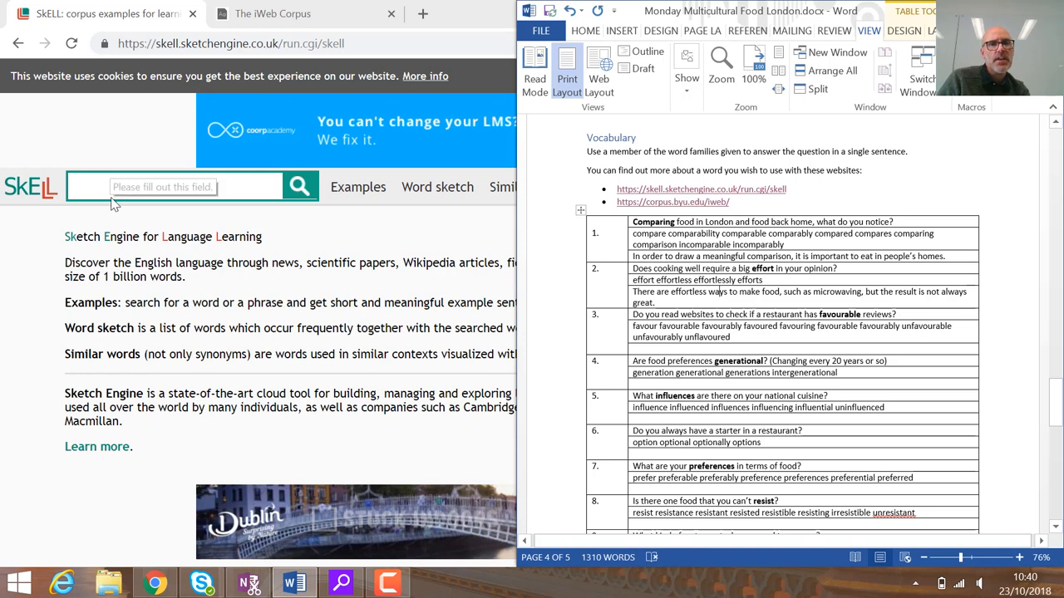
left_click(175, 185)
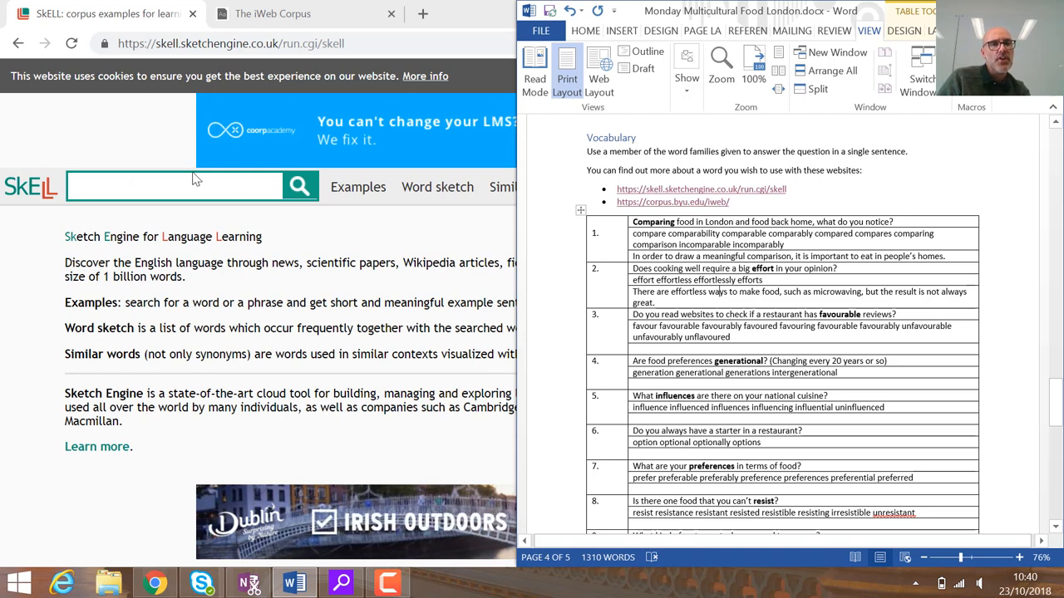
left_click(300, 186)
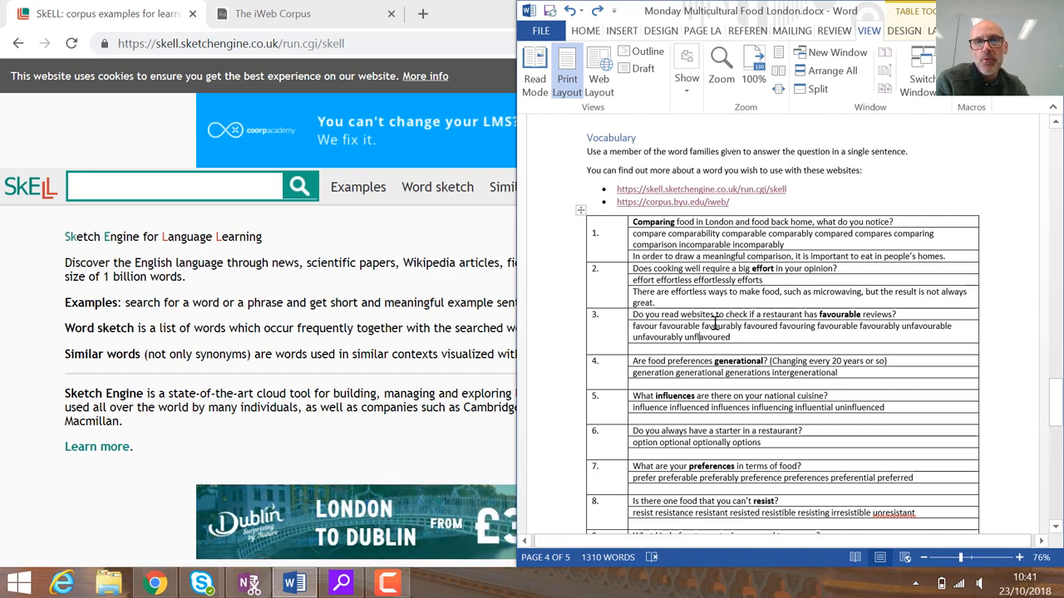
mouse_move(724, 326)
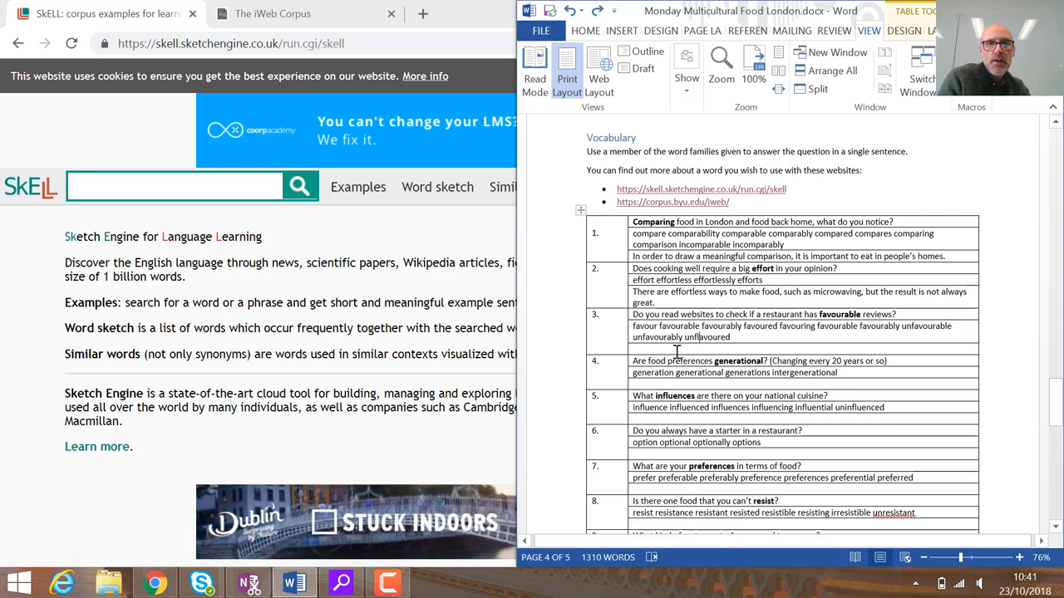
double_click(723, 326)
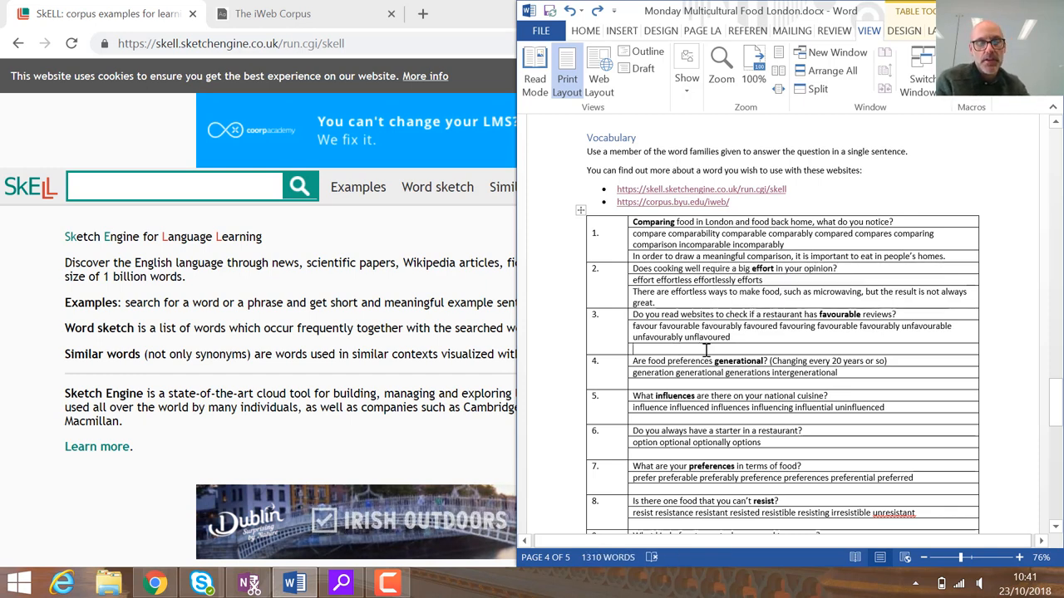
type("favourably")
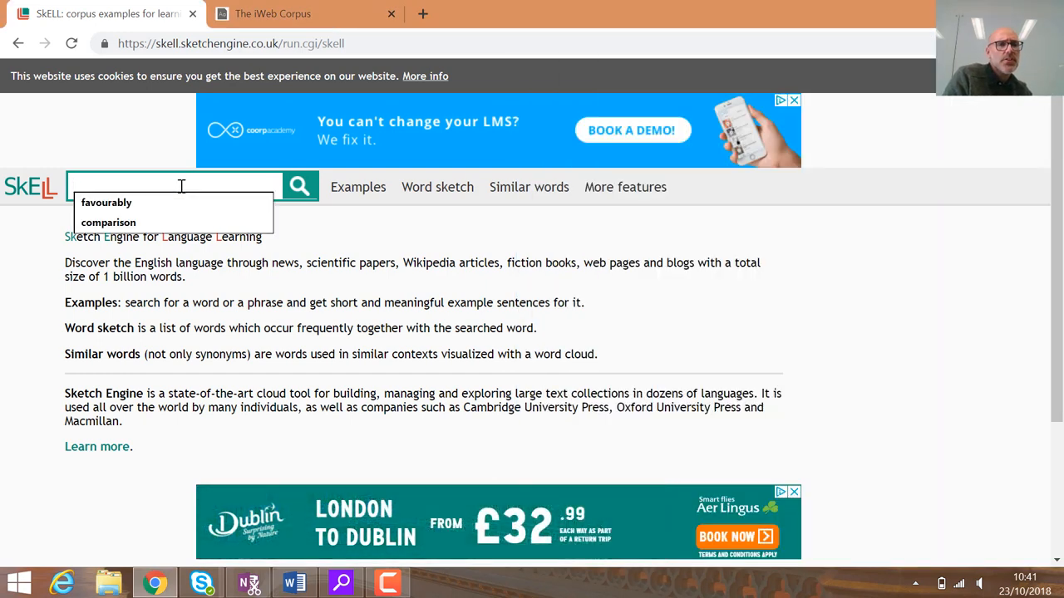
- Search SkELL for 'favourably' and mark the collocation 'favourably received' in sentence 13
left_click(105, 203)
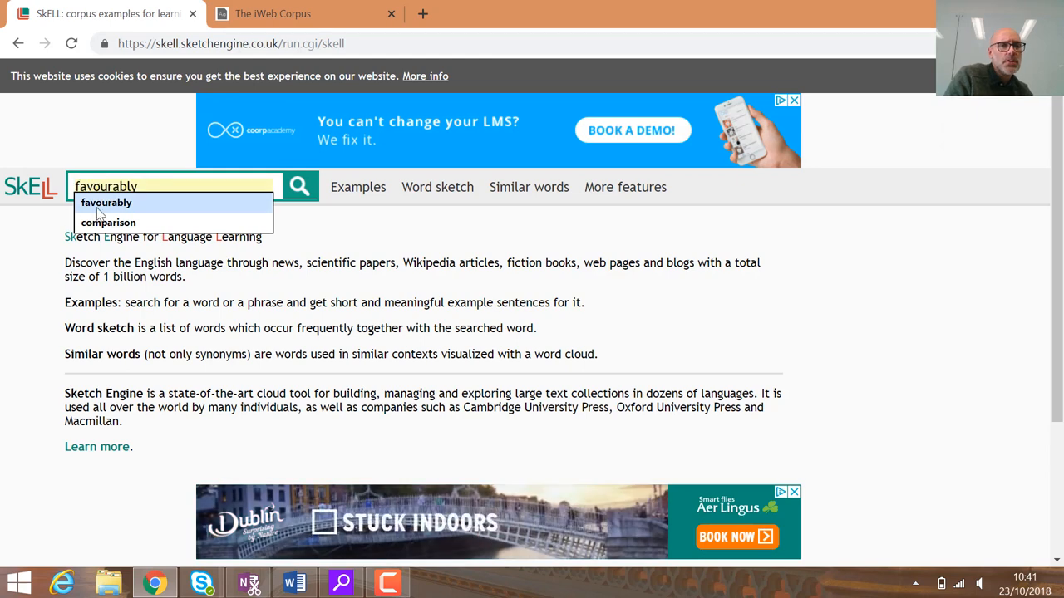
left_click(299, 186)
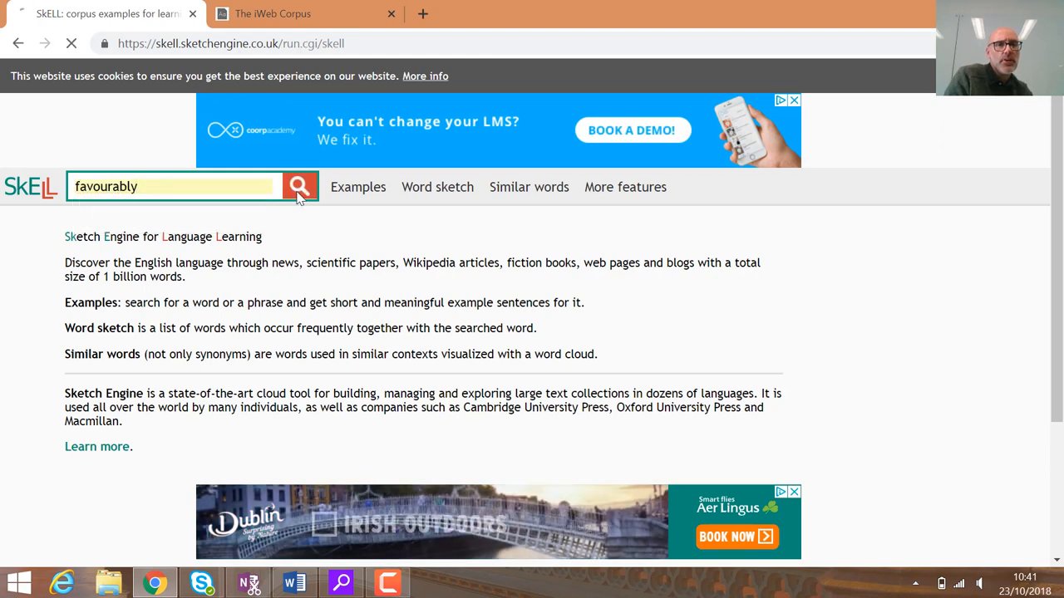
left_click(299, 185)
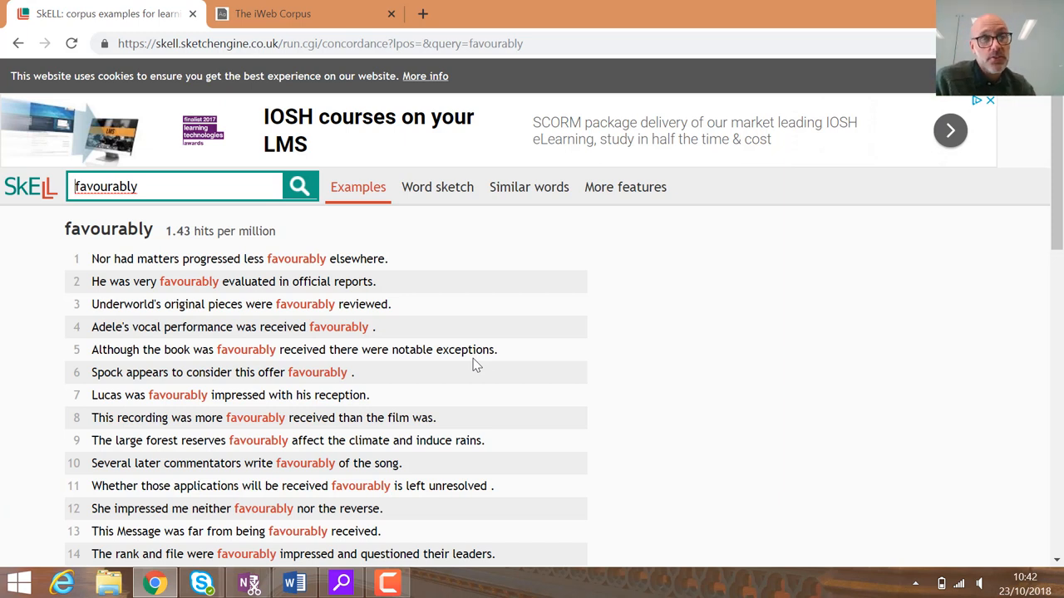
mouse_move(293, 322)
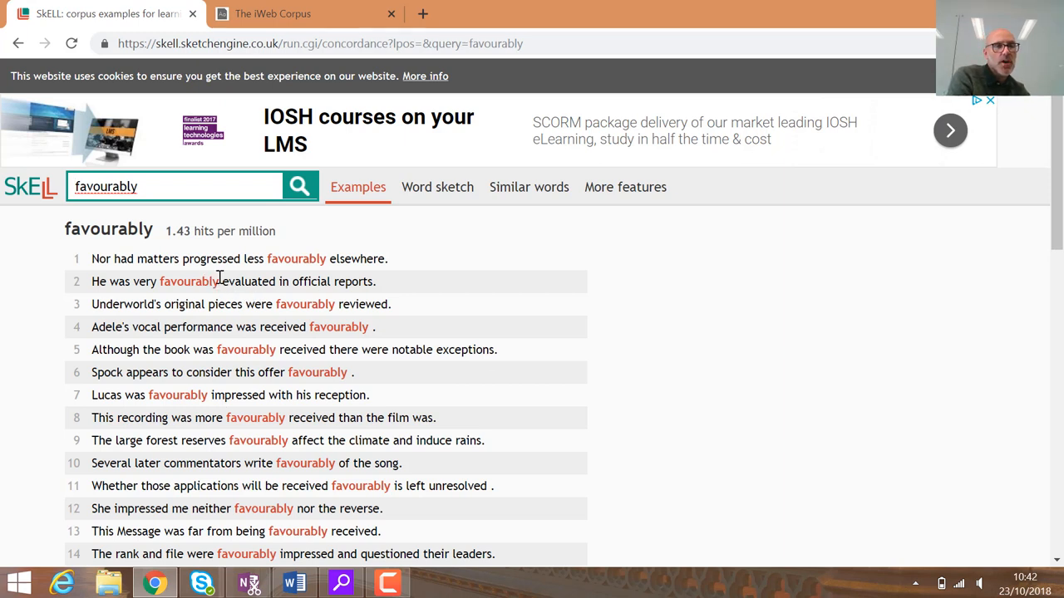
mouse_move(256, 303)
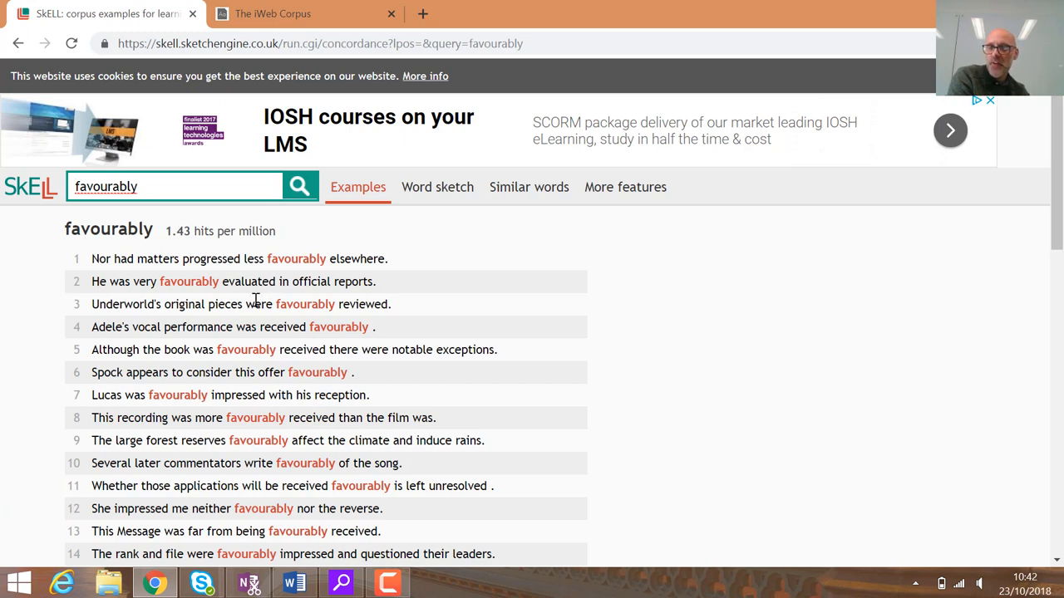
mouse_move(232, 288)
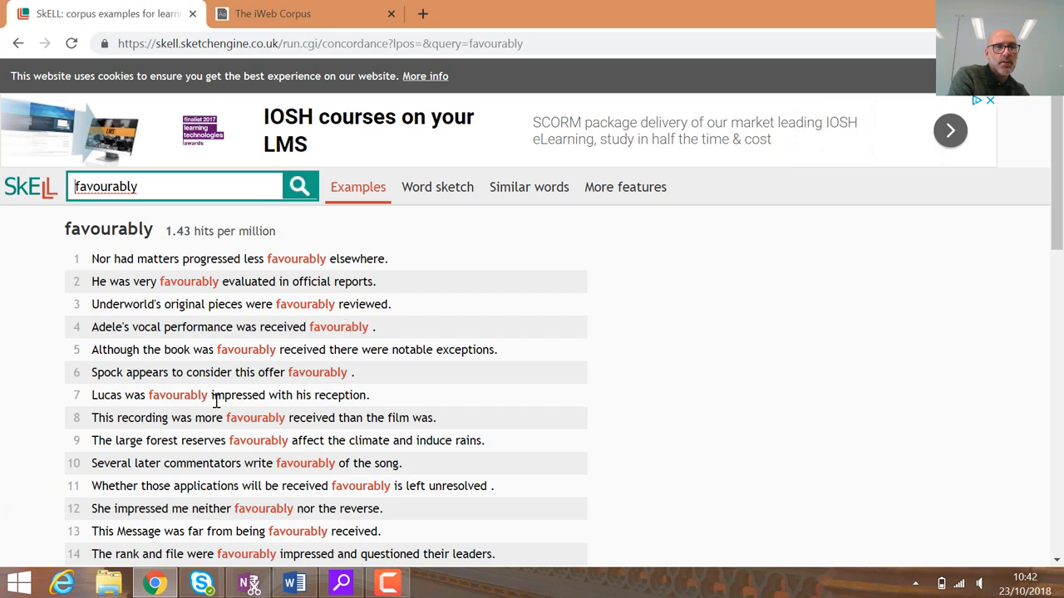
mouse_move(323, 418)
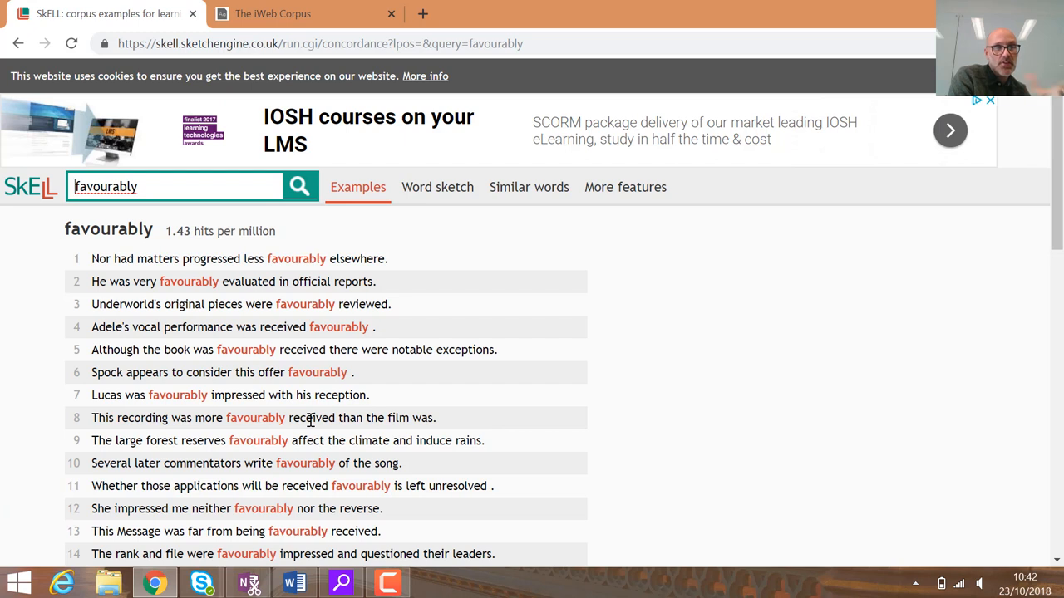
mouse_move(364, 531)
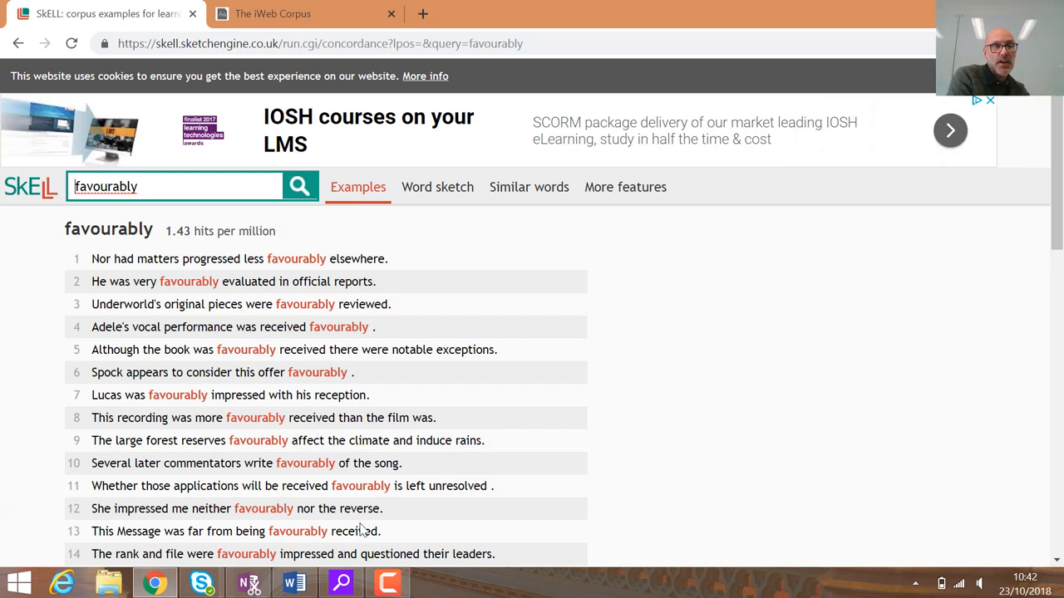
left_click_drag(295, 531, 375, 531)
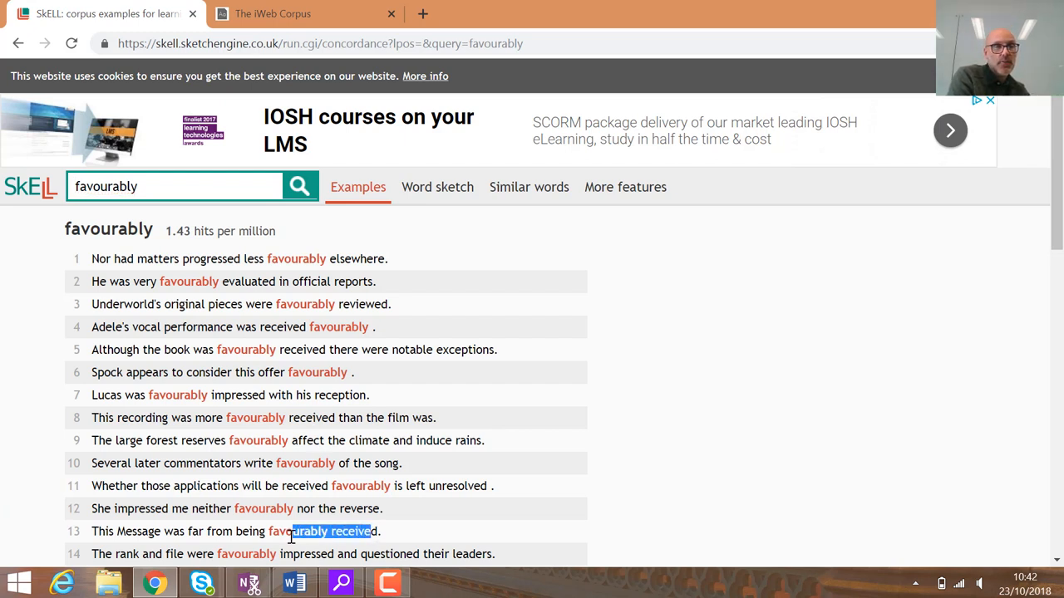
mouse_move(263, 327)
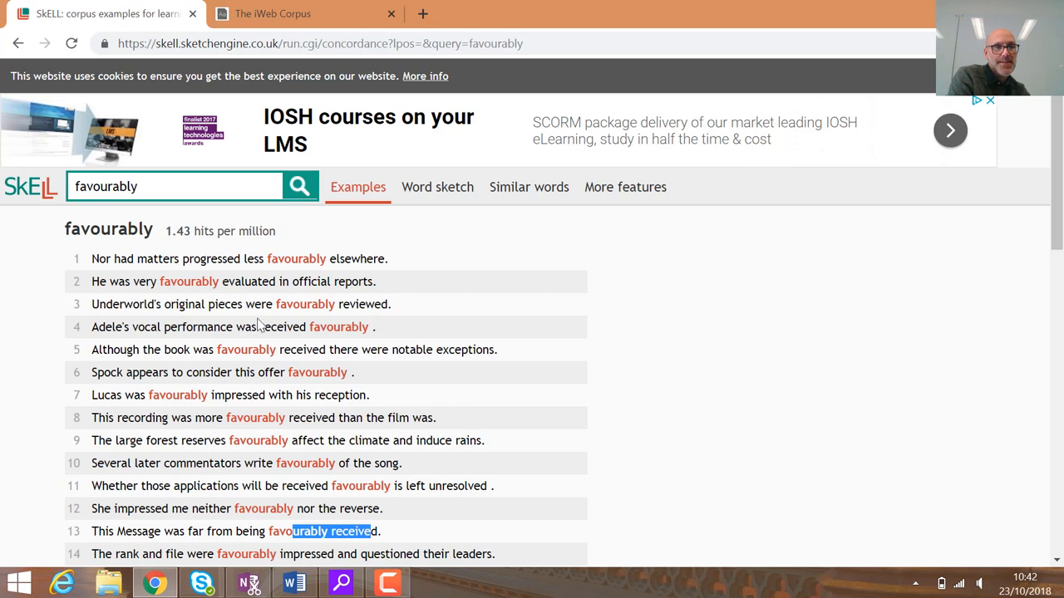
mouse_move(249, 395)
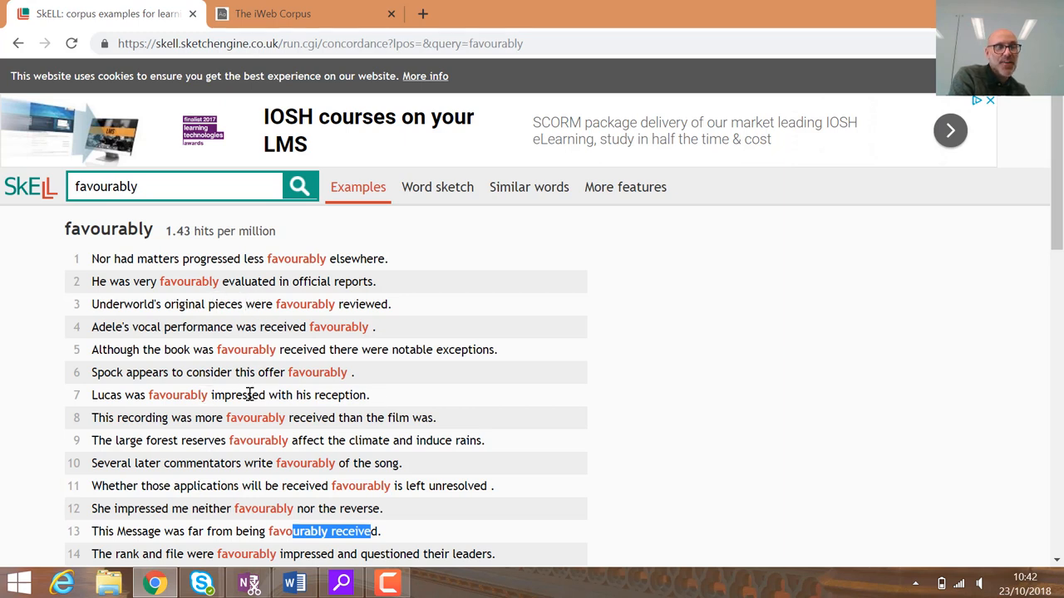
mouse_move(264, 552)
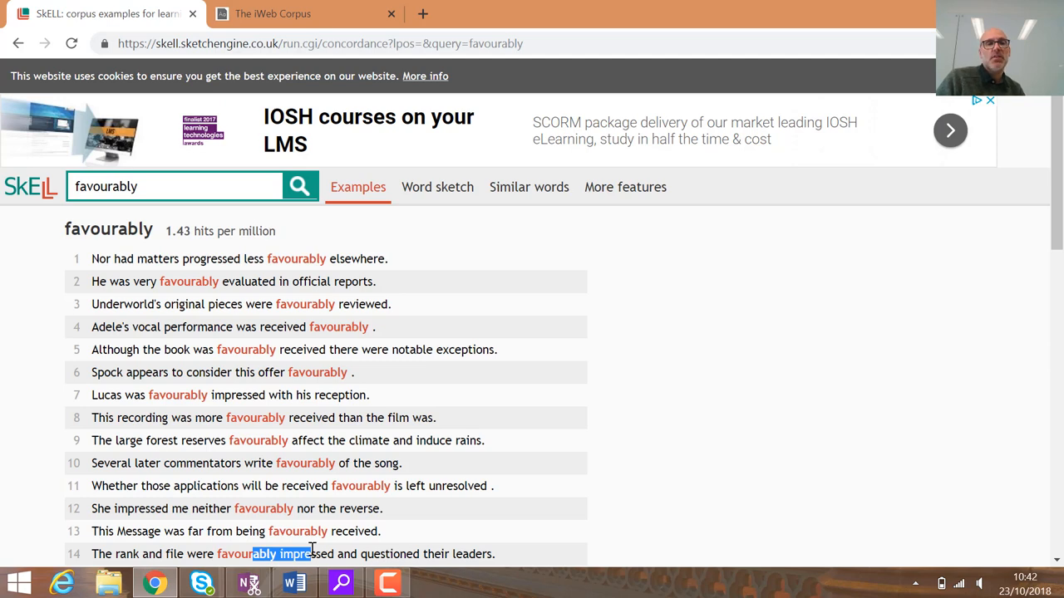
mouse_move(439, 193)
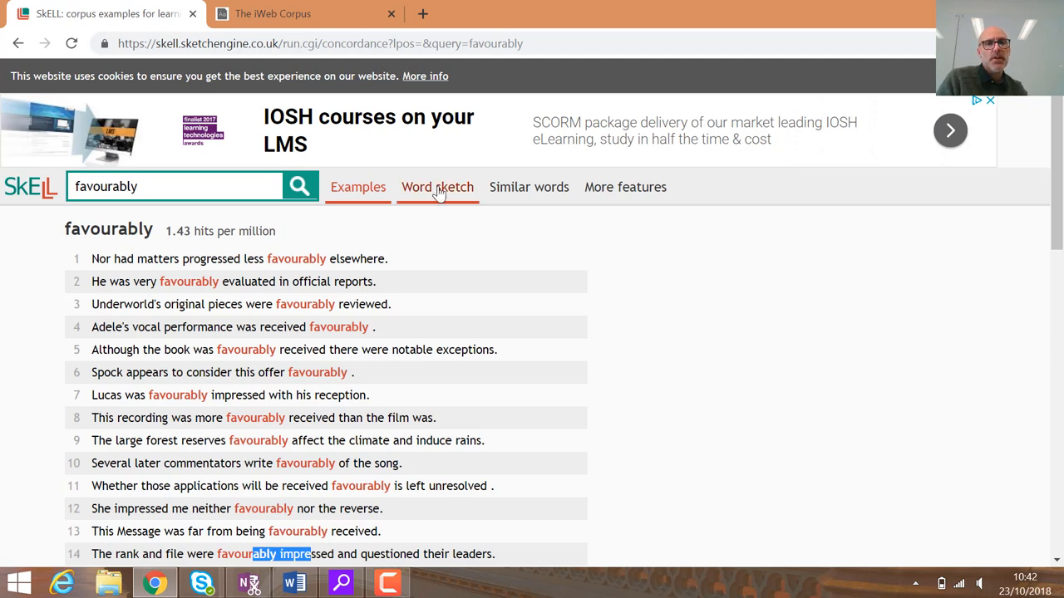
- Show the word sketch listing verbs 'favourably' modifies, such as compare, review, comment
left_click(437, 187)
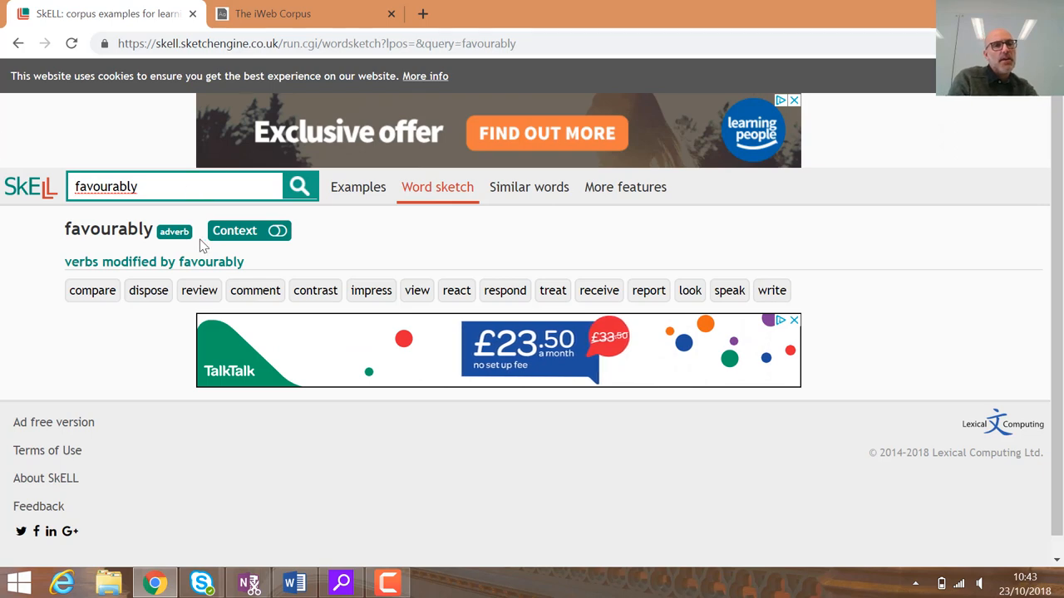
mouse_move(255, 295)
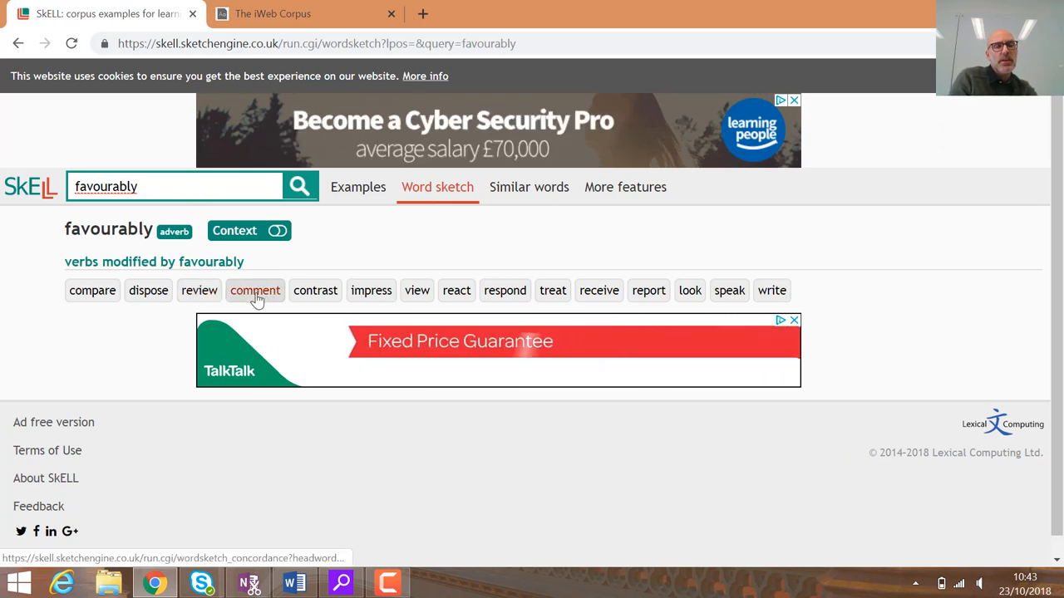
mouse_move(294, 290)
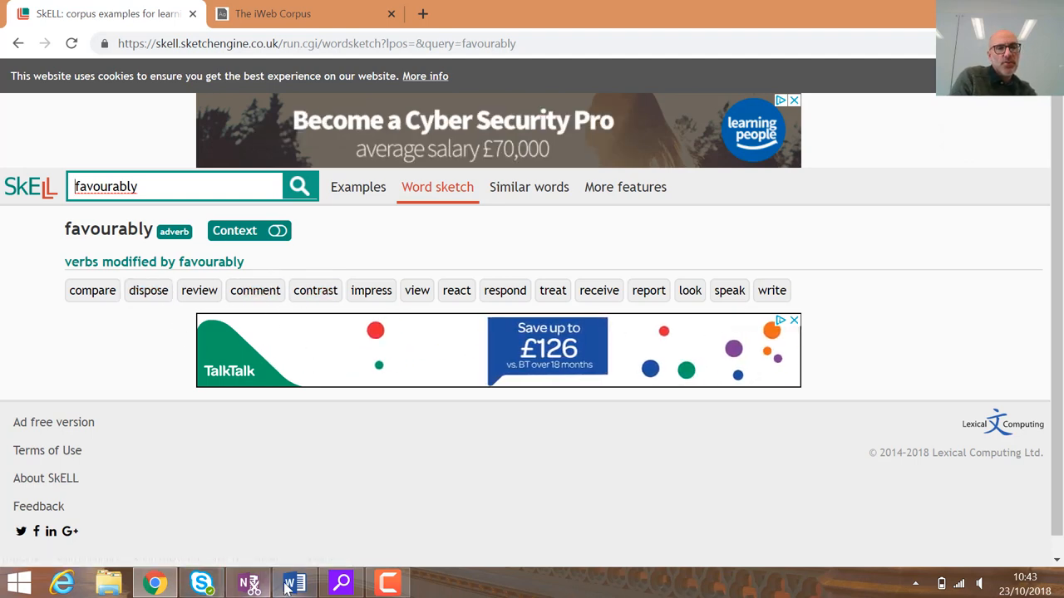
- Type 'If reviewers have commented favourably on a restaurant, I am more likely to go there.' under question 3 and select 'commented'
left_click(294, 582)
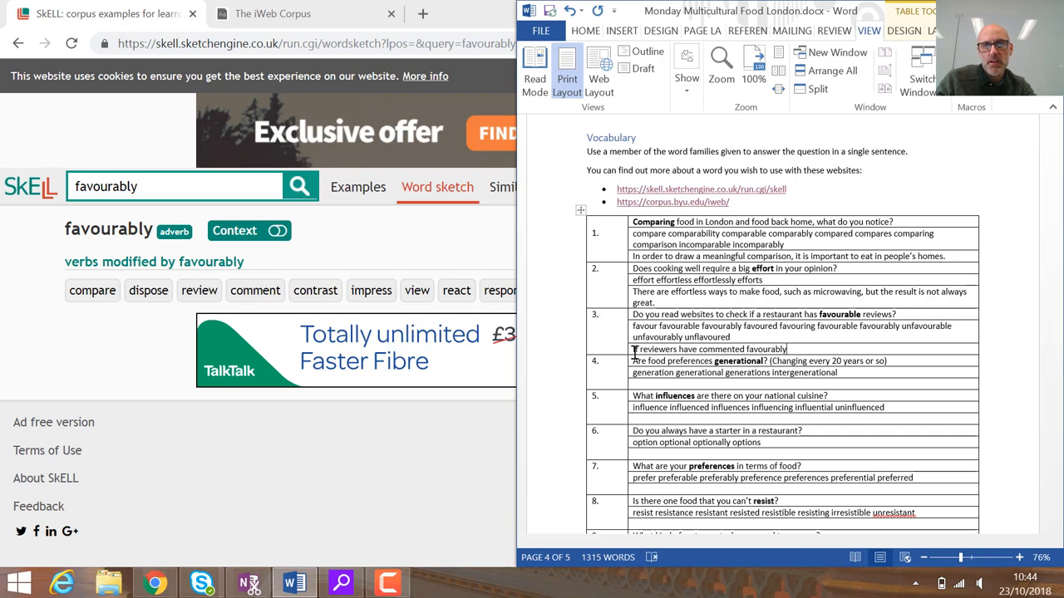
type("on A")
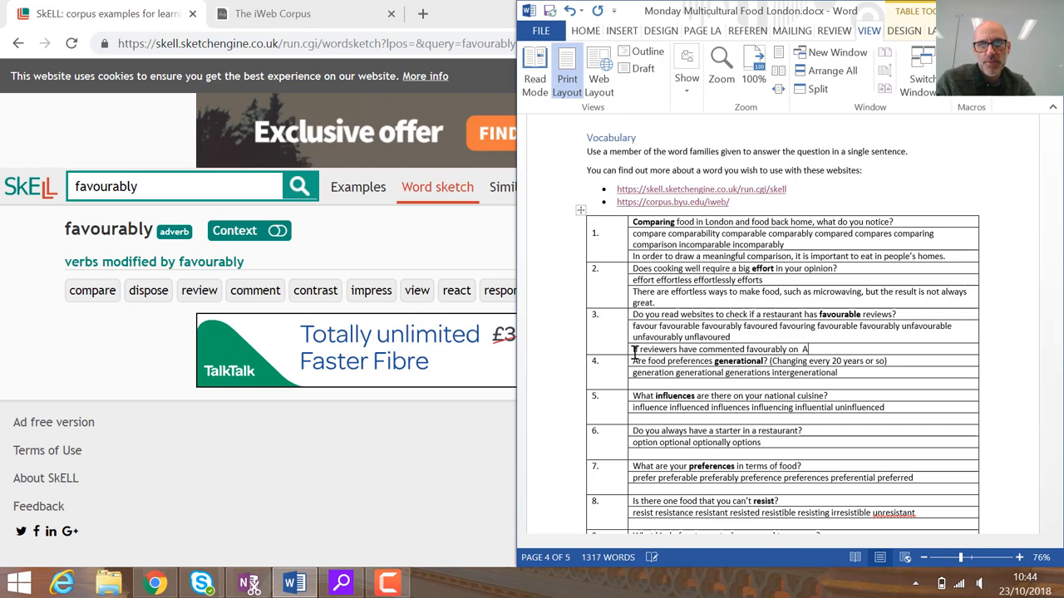
type("restaurant, I am more lieky")
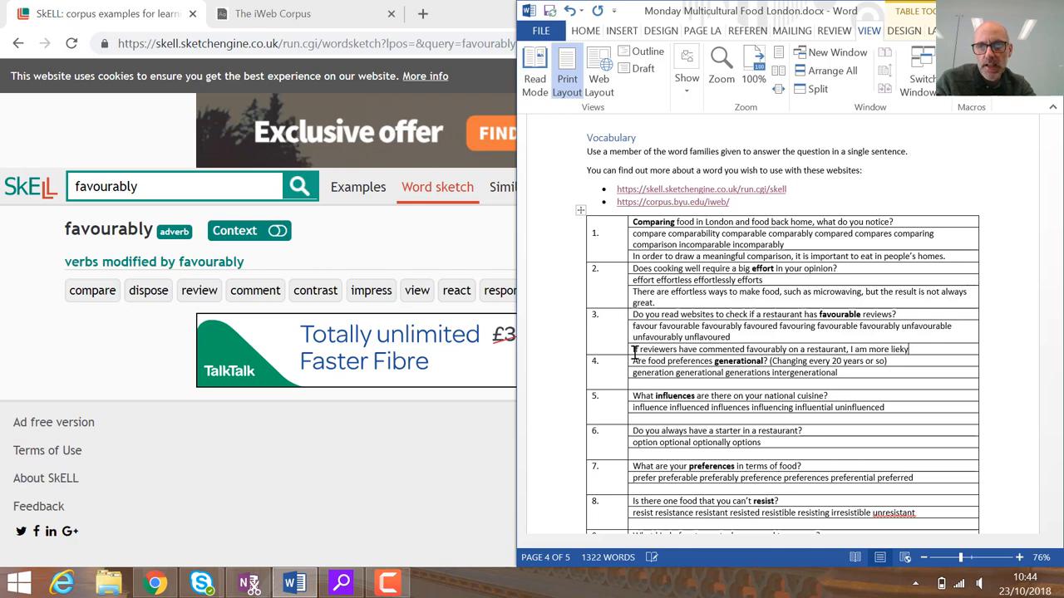
type("likely to")
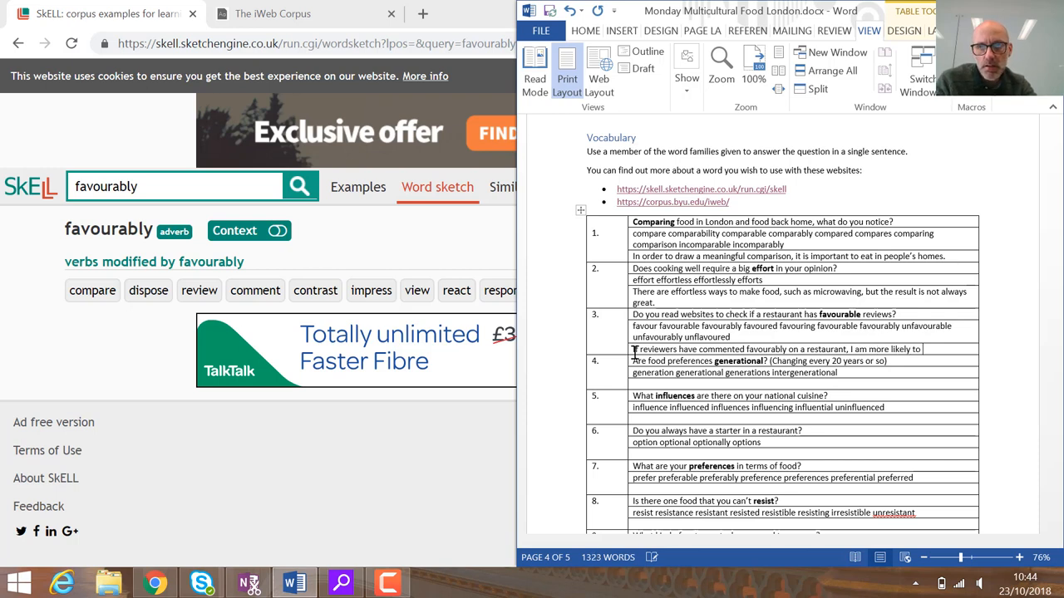
type("go there.")
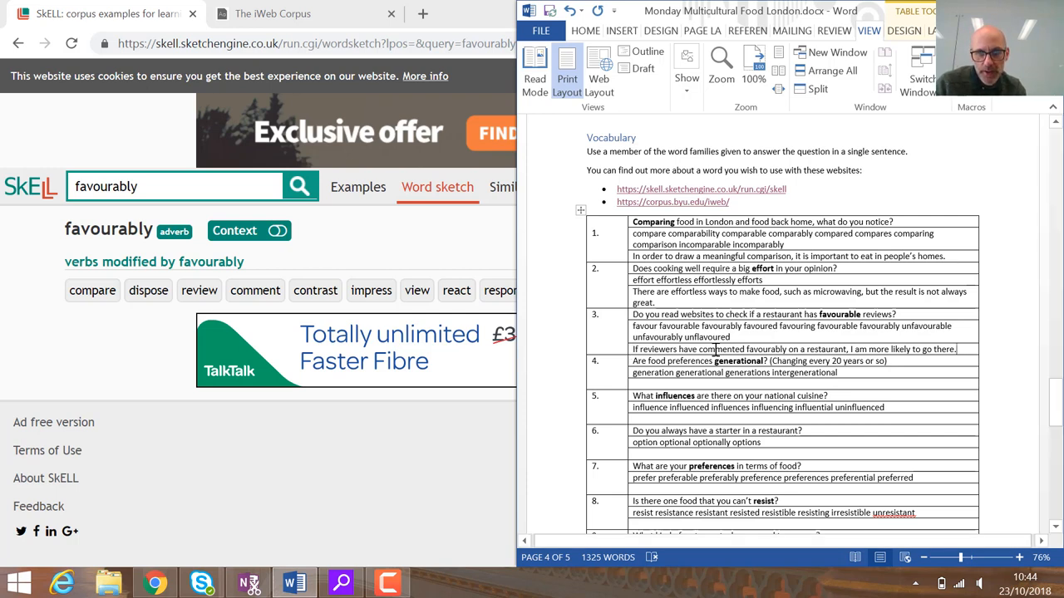
double_click(723, 350)
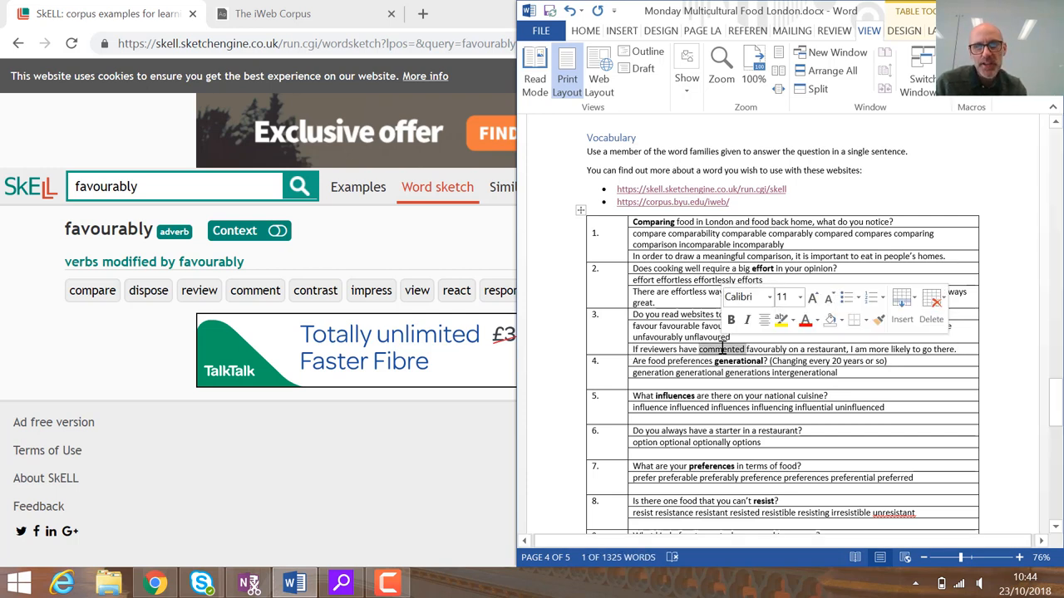